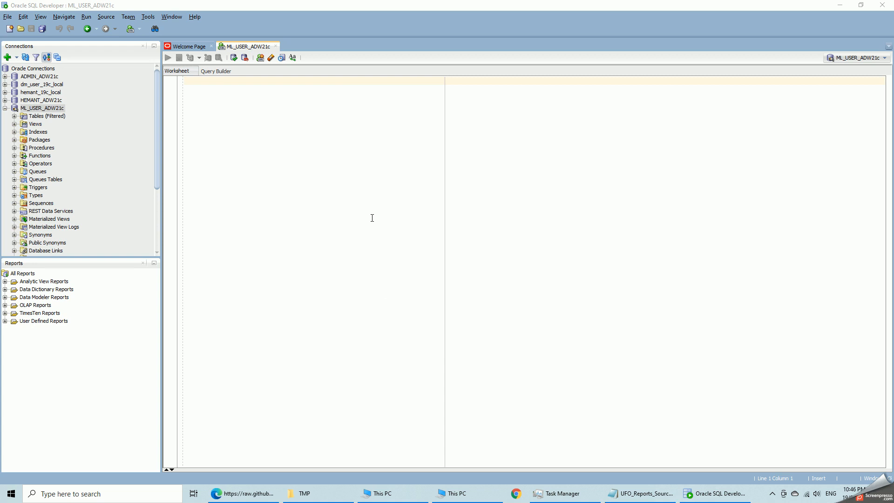
- Check the SQL Developer version information from the Help menu
click(195, 17)
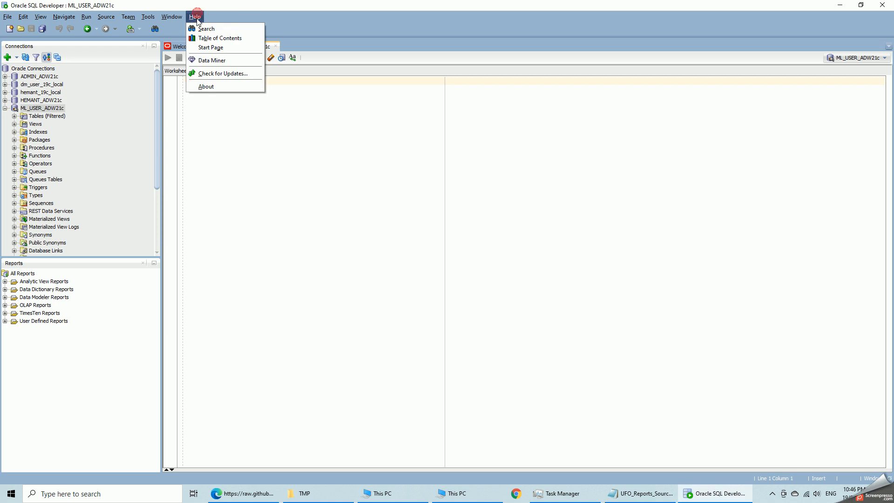
click(205, 86)
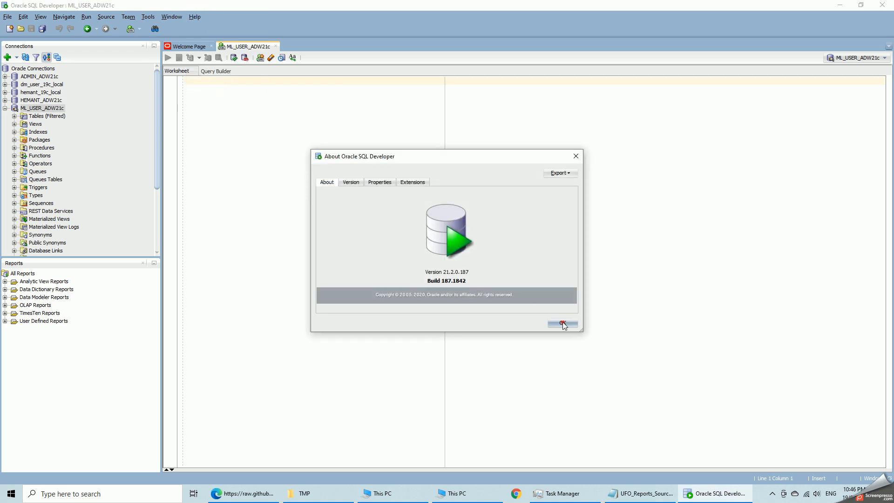
click(562, 324)
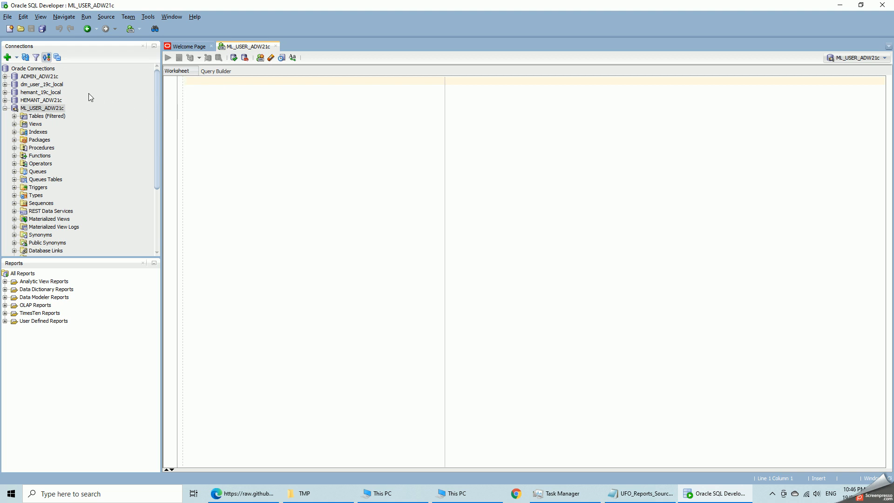
mouse_move(37, 116)
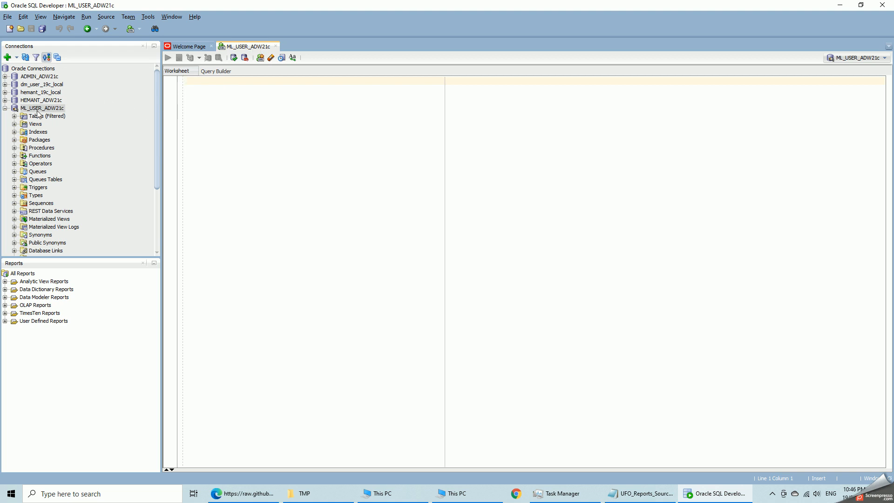
mouse_move(251, 290)
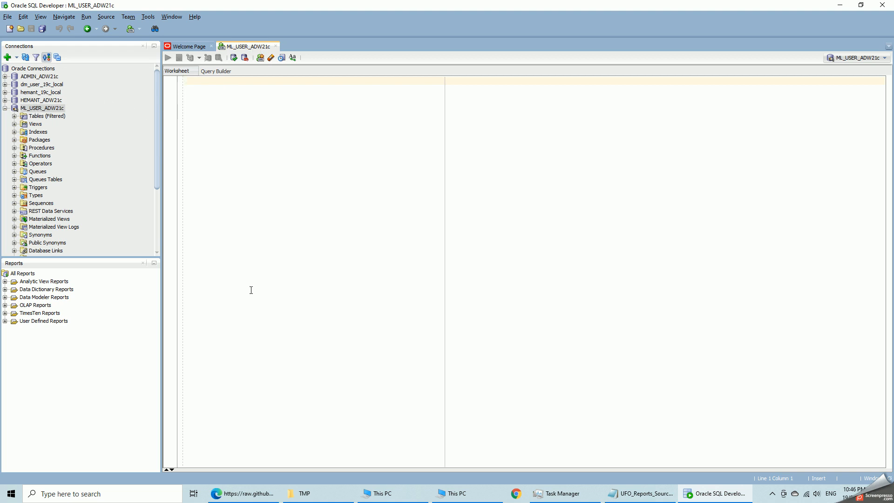
- Review the data source note and inspect UFO_Reports.csv in a spreadsheet
click(645, 493)
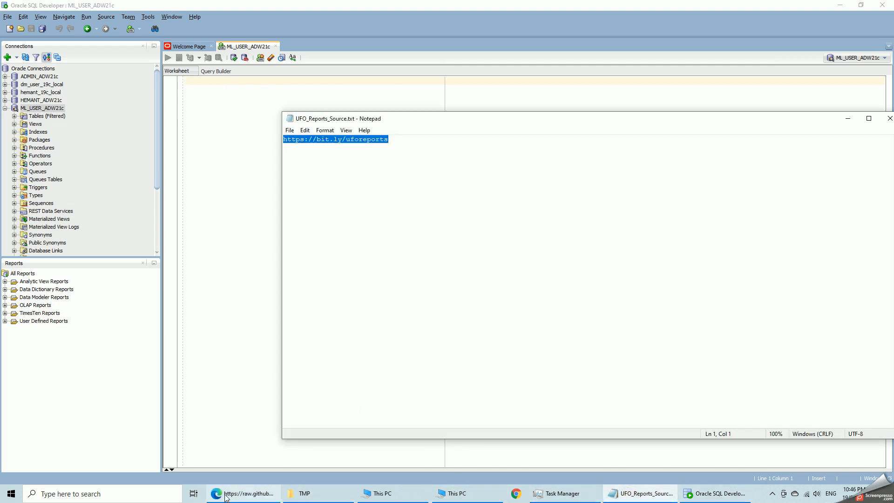
click(244, 494)
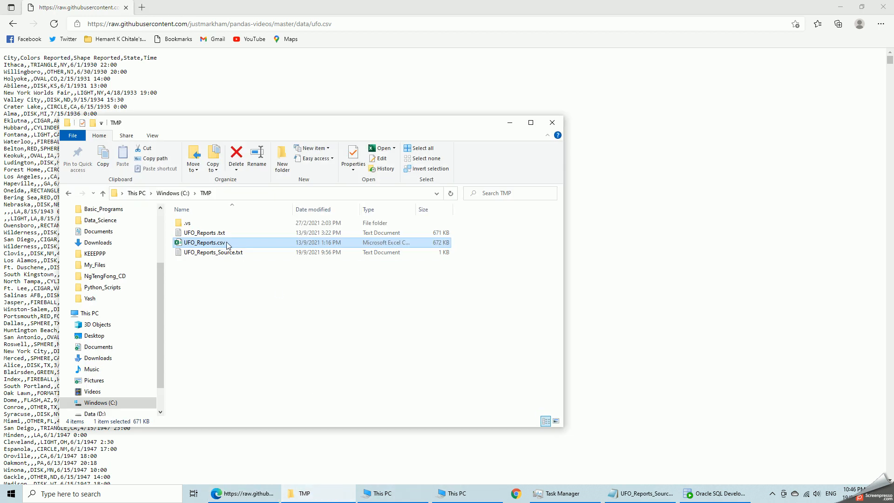
double_click(205, 241)
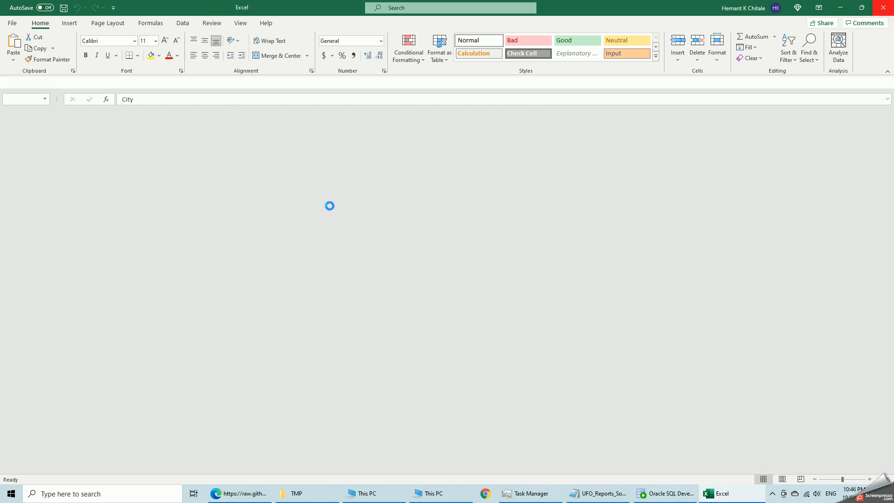
click(239, 493)
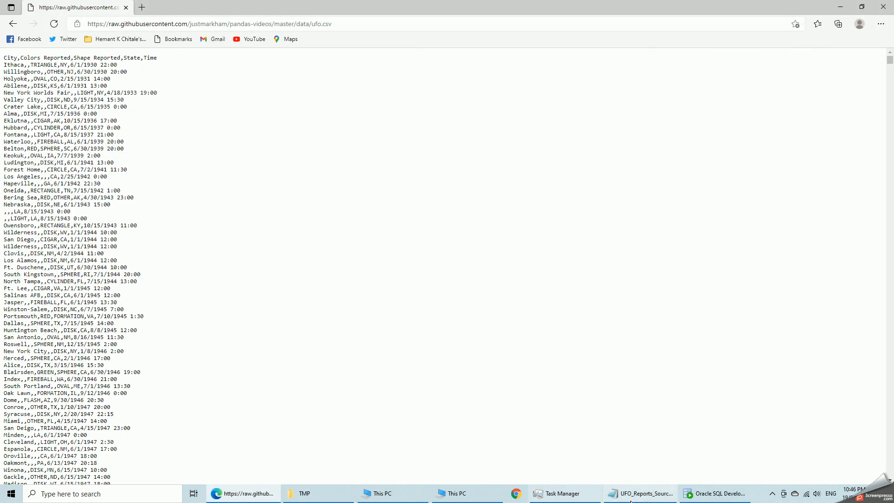
click(715, 493)
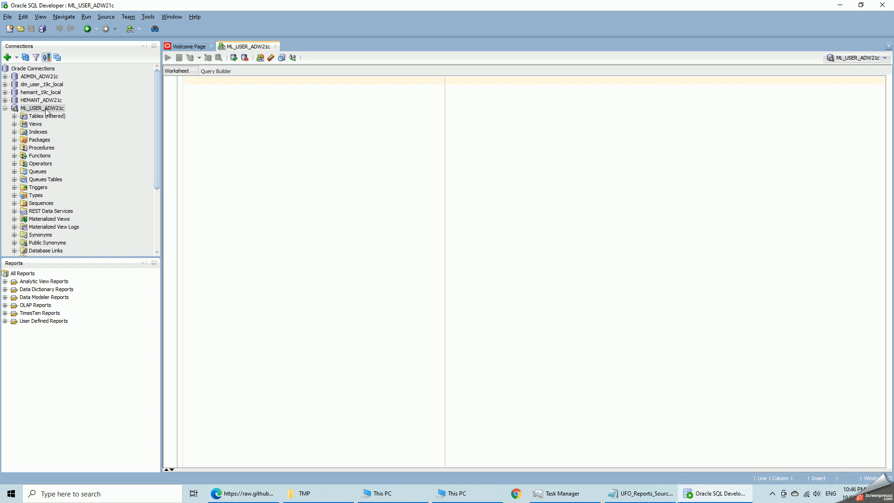
- Start Import Data on ML_USER_ADW21c Tables and load UFO_Reports.txt from C:\TMP
click(45, 116)
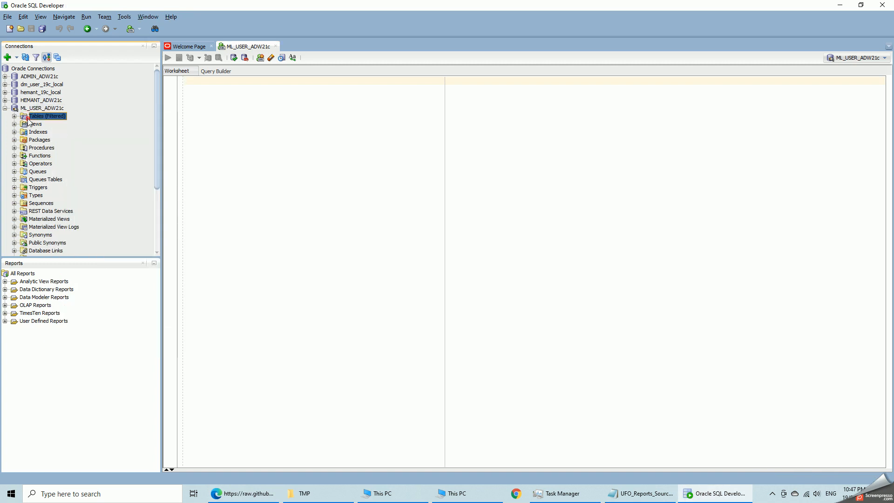
right_click(48, 116)
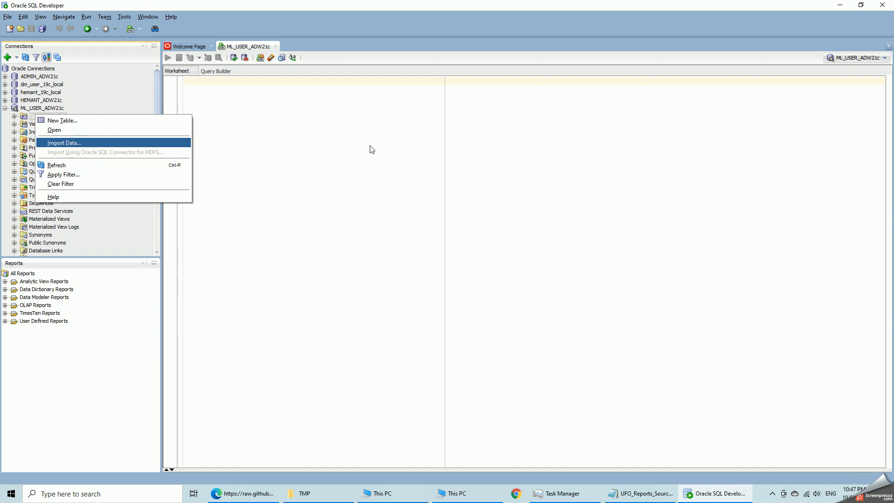
click(64, 142)
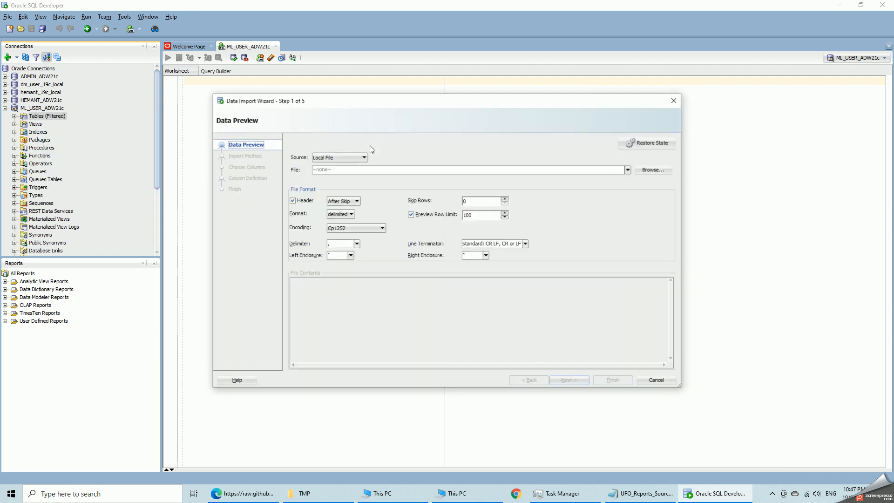
click(653, 170)
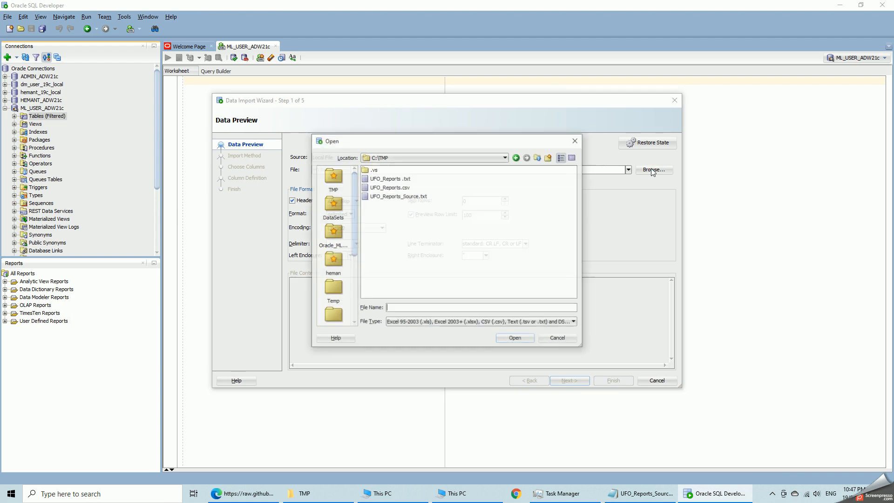
click(389, 187)
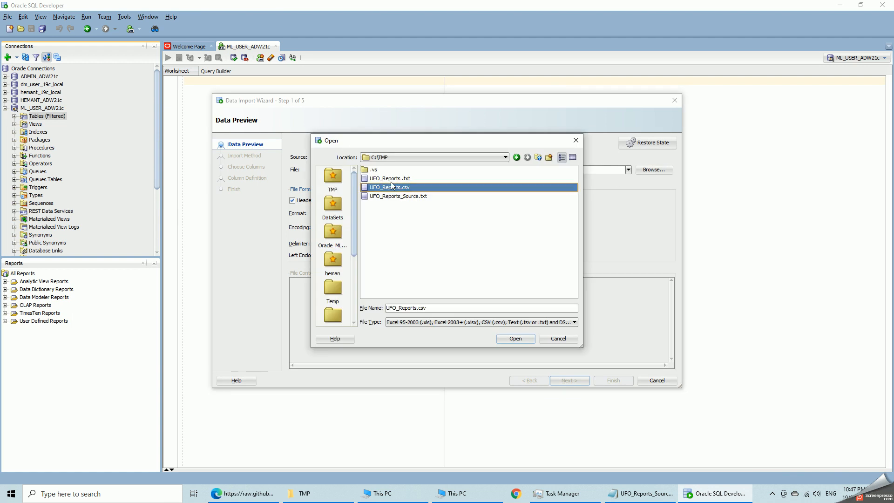
click(389, 178)
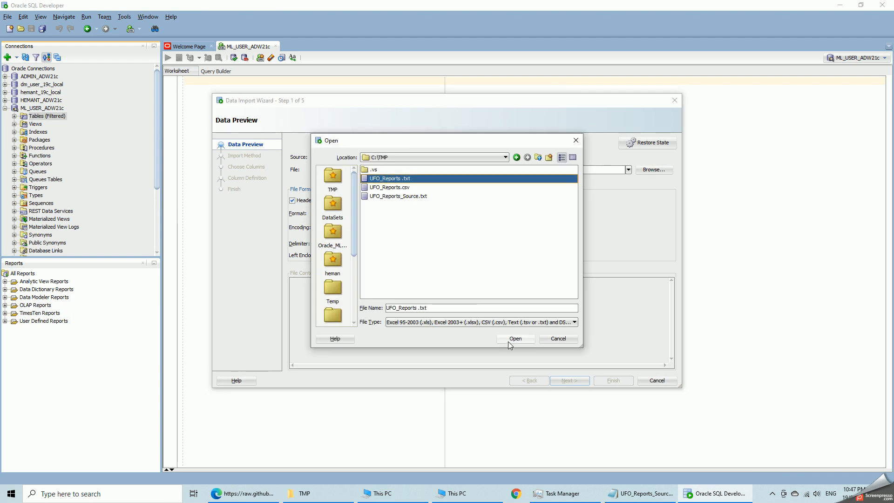
click(514, 338)
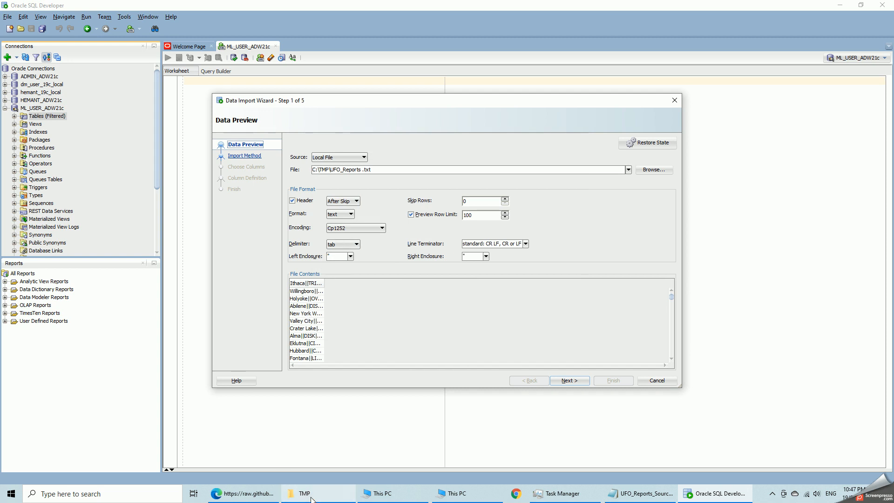
- Inspect UFO_Reports.txt in Notepad, then split on pipes with Header unchecked
click(305, 493)
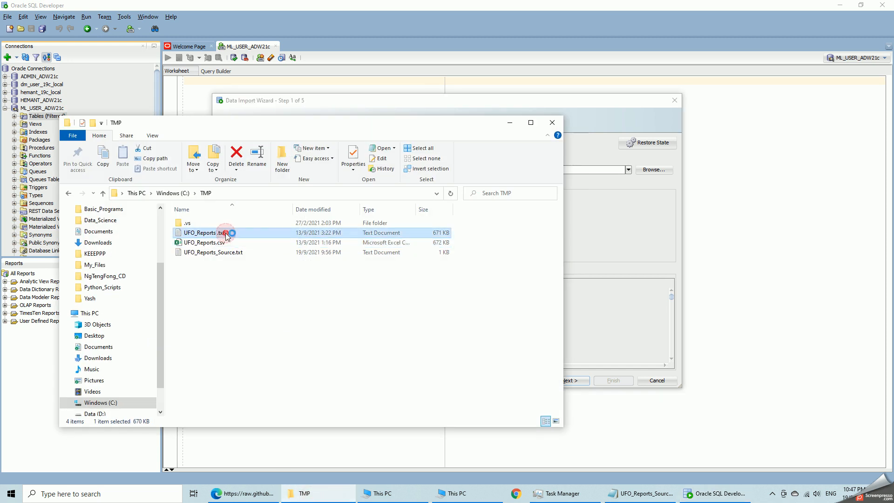
double_click(206, 233)
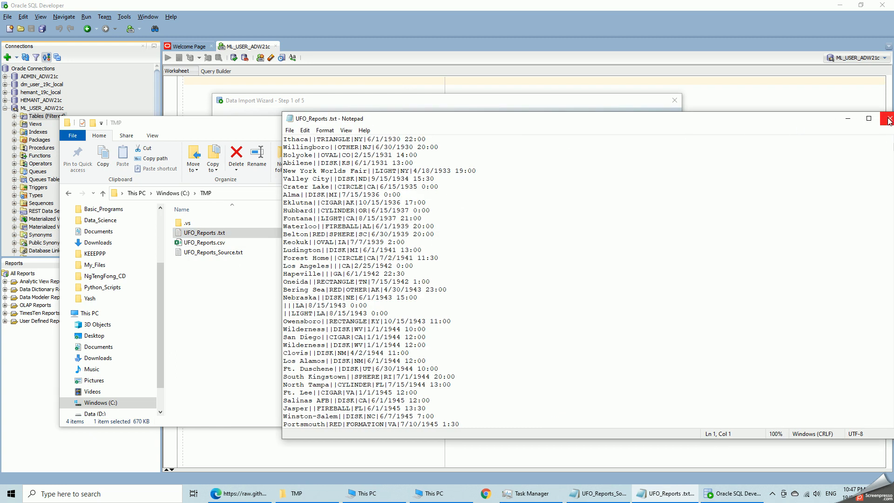
click(888, 119)
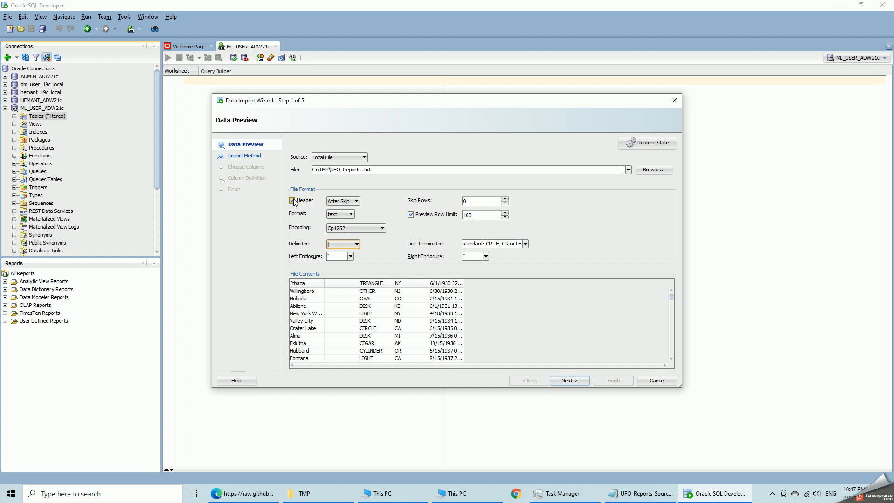
click(293, 201)
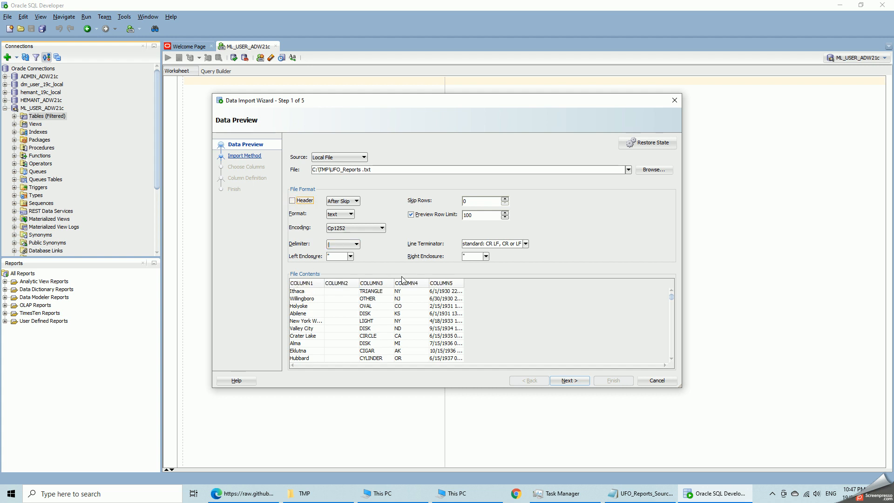
mouse_move(405, 280)
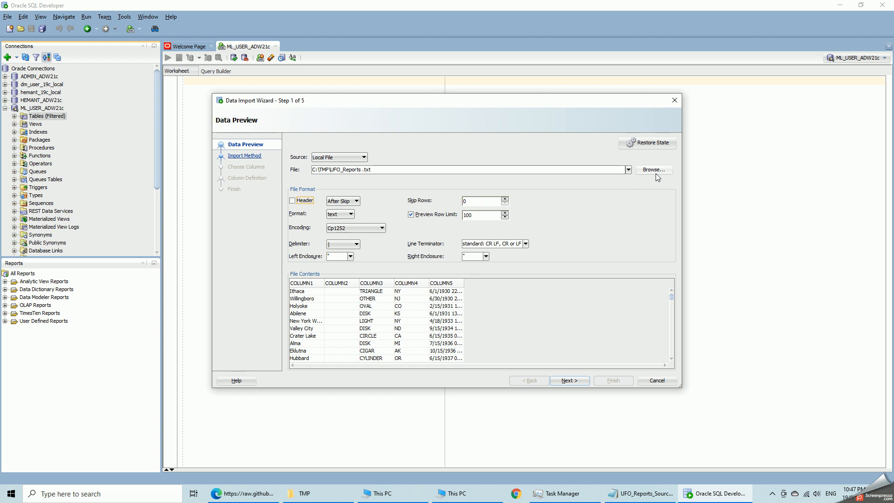
- Switch the import source to UFO_Reports.csv, previewed with headers City, State, Time
click(653, 169)
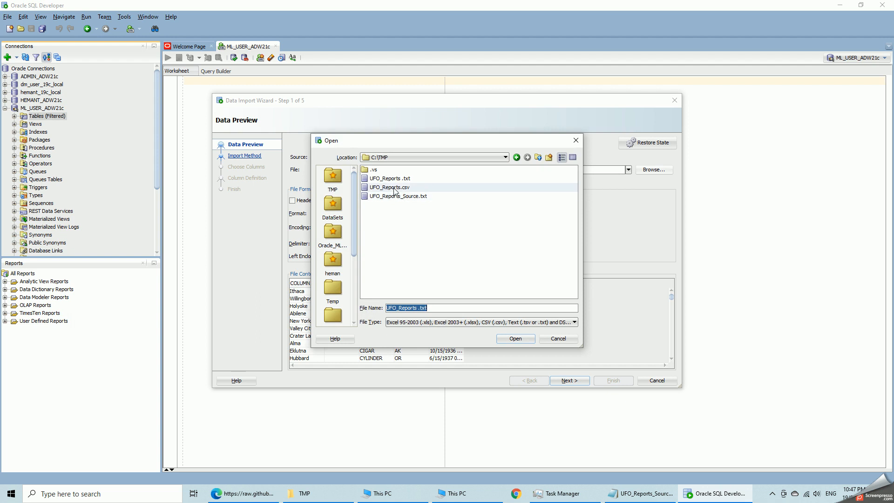
click(514, 338)
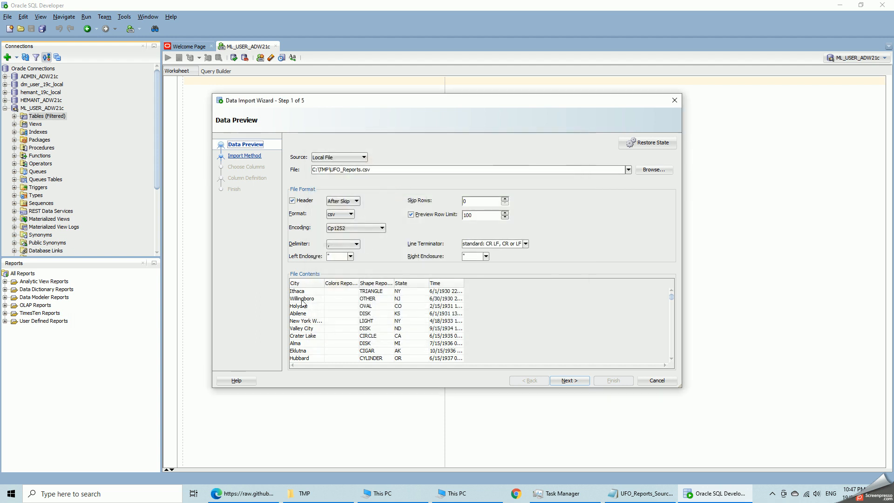
mouse_move(411, 274)
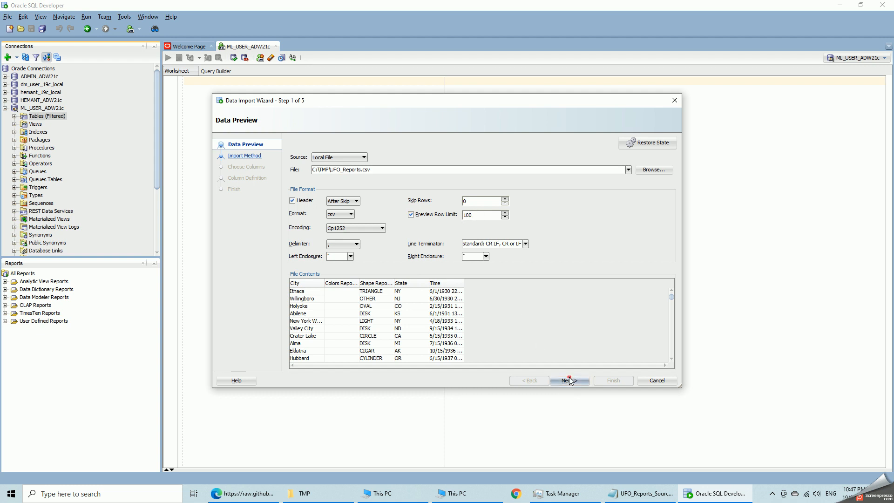
- Enter UFO_REPORTS as the new table name for the Insert import method
click(569, 380)
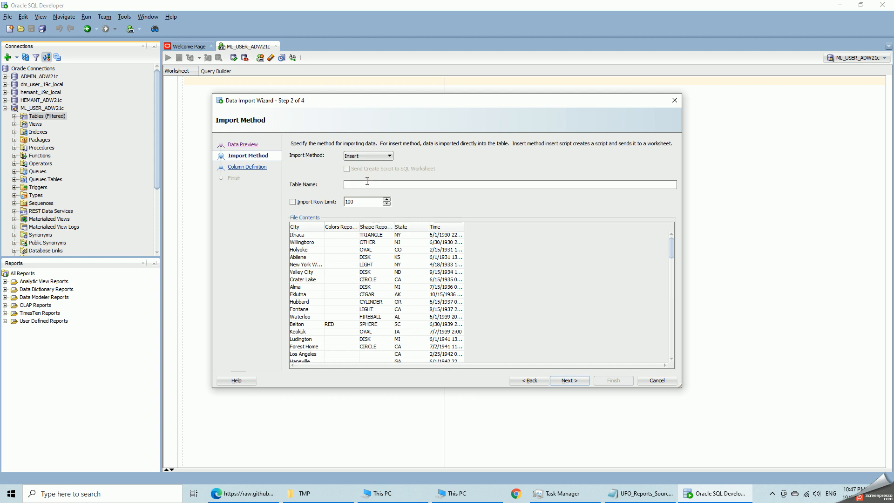
text(UFO_REPORTS)
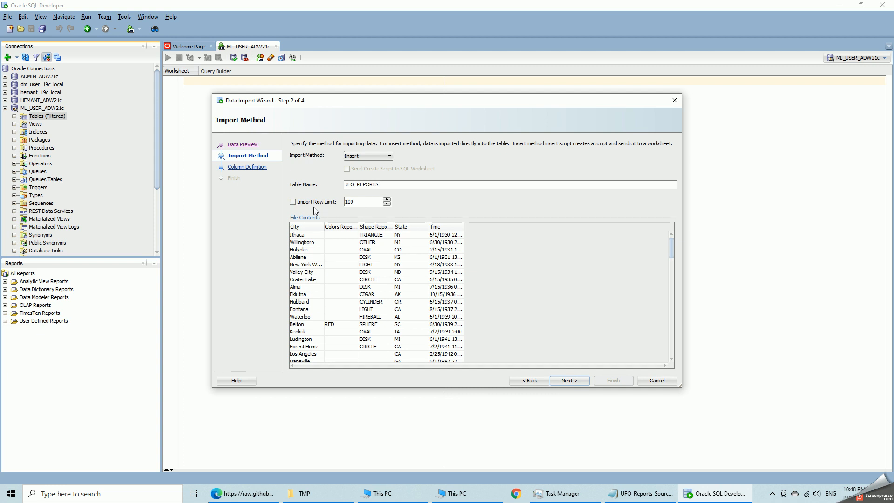
click(292, 201)
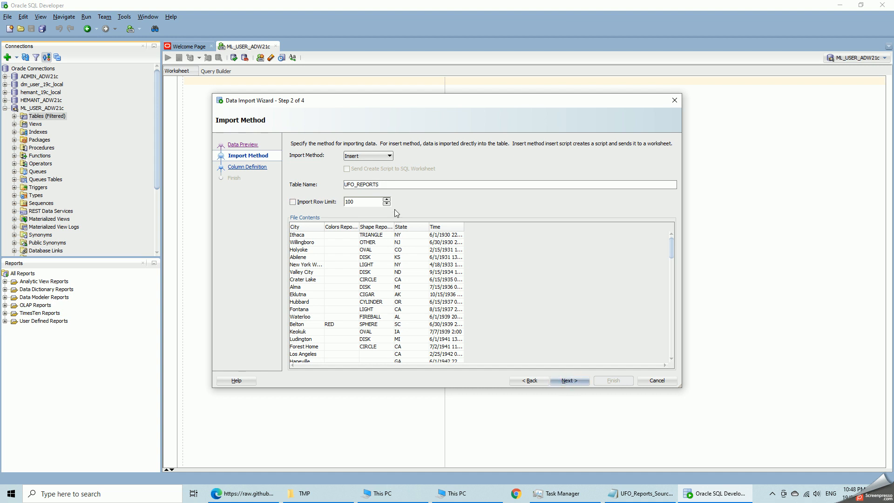
- Keep all five columns selected and advance to Column Definition
click(569, 381)
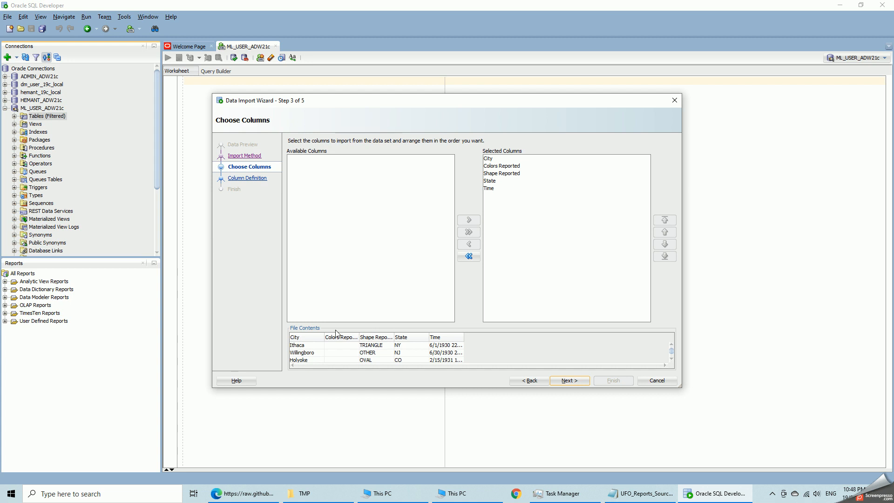
mouse_move(275, 330)
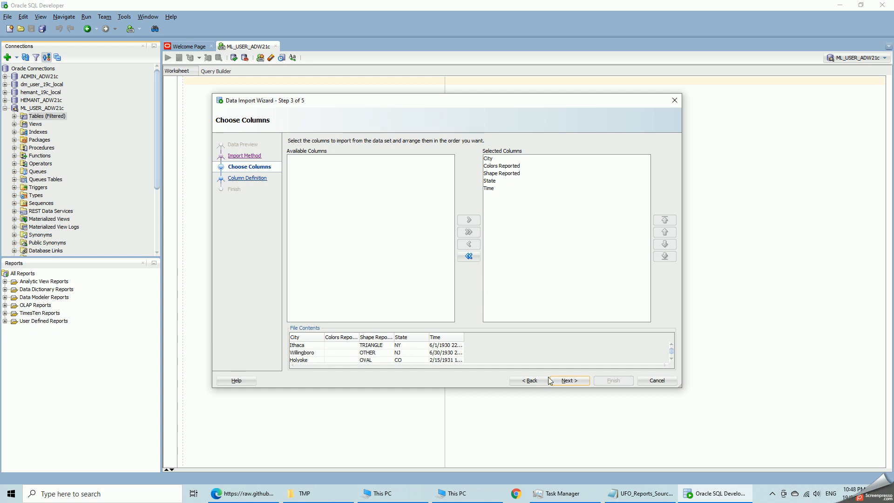
click(569, 380)
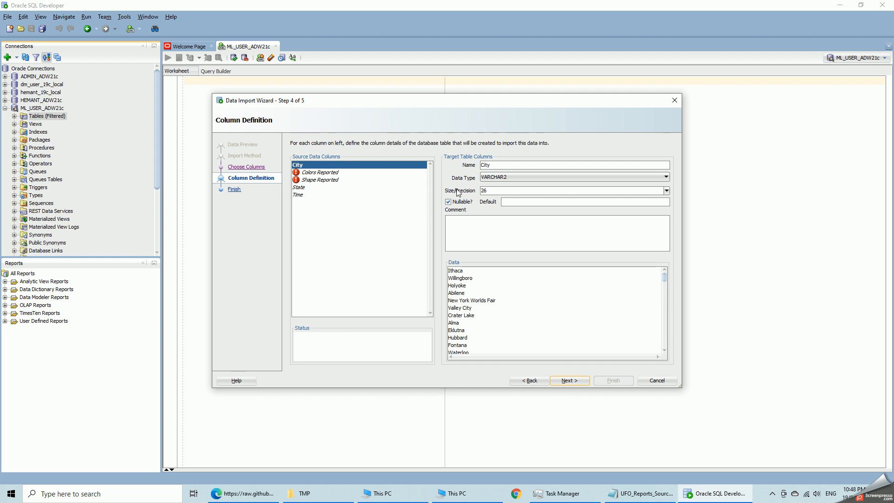
- Remove spaces from the Colors Reported and Shape Reported column names
click(323, 172)
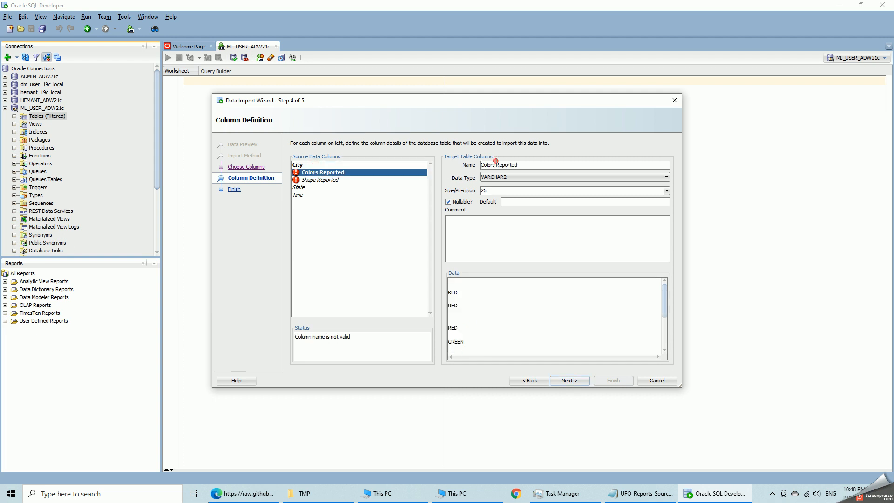
double_click(506, 165)
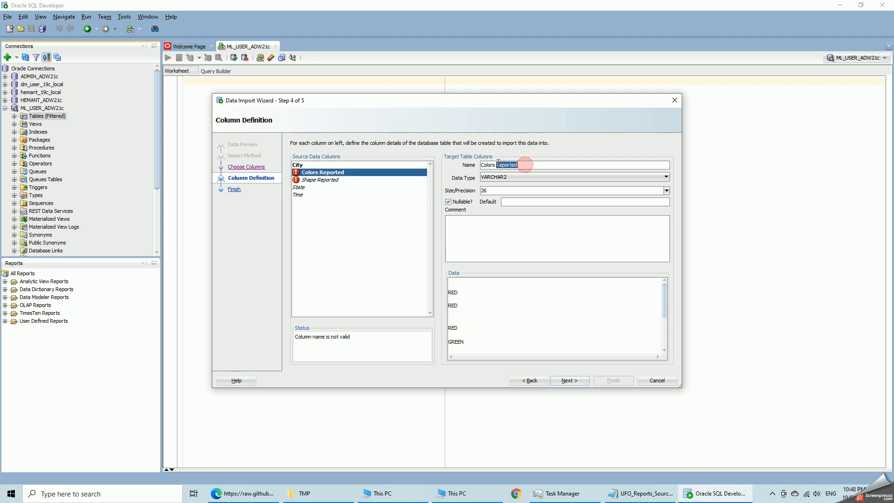
mouse_move(511, 185)
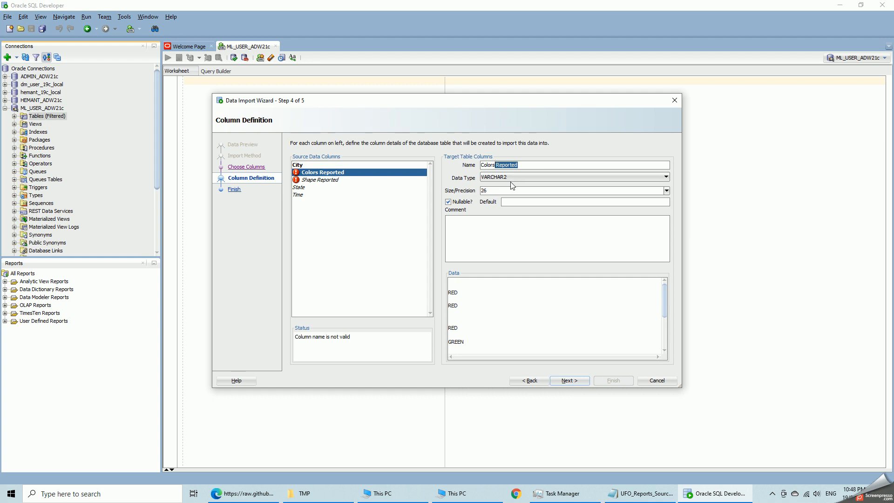
click(322, 180)
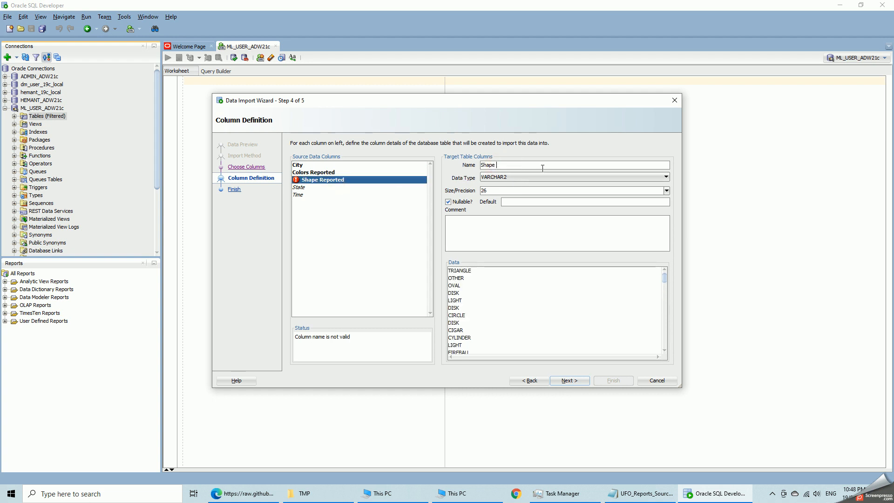
click(299, 187)
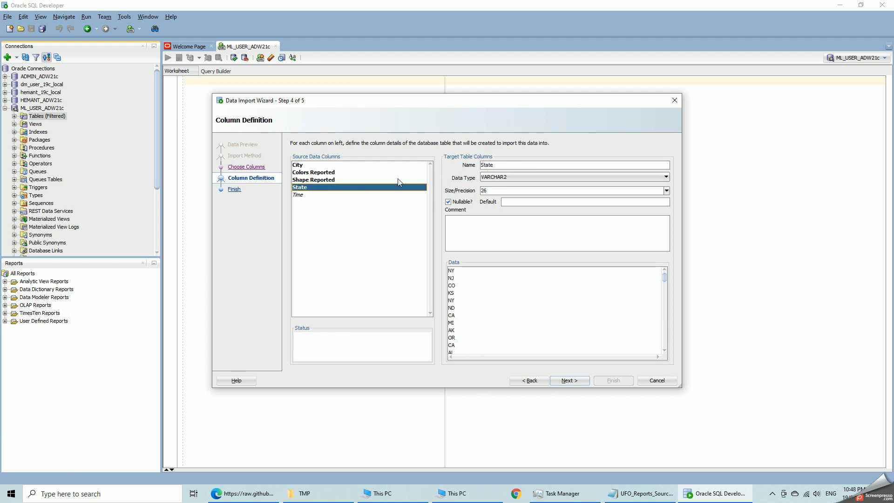
click(313, 180)
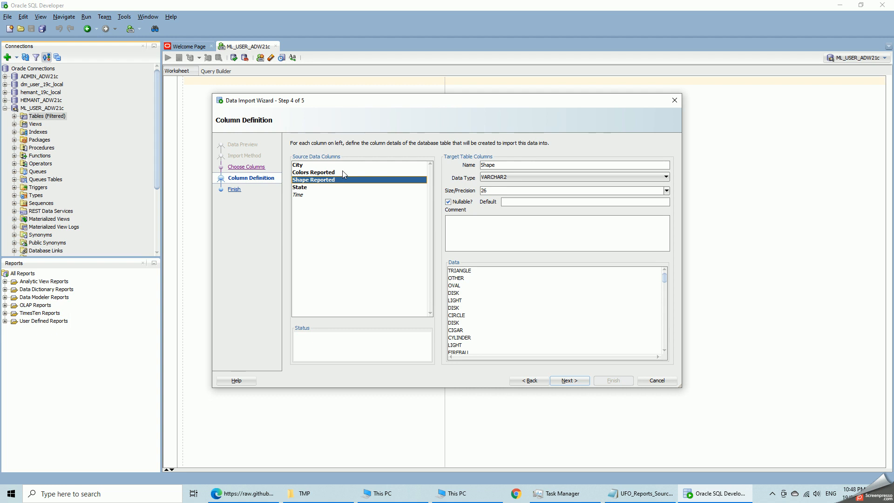
click(298, 165)
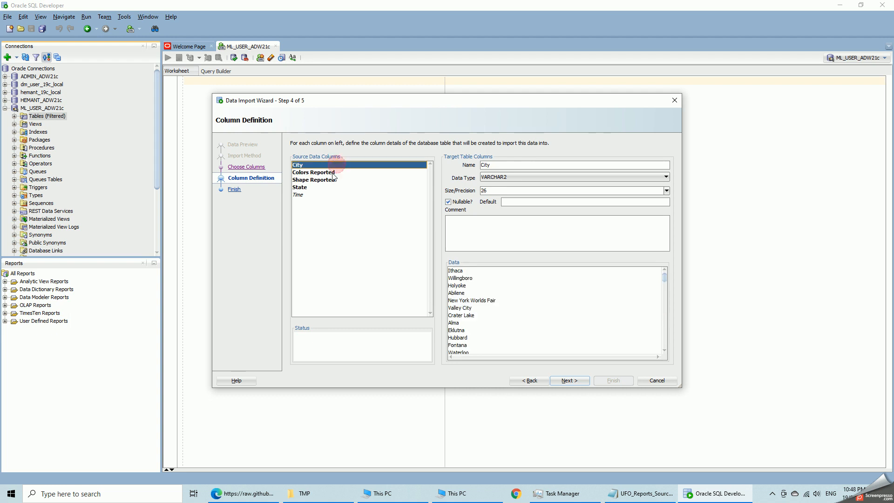
click(299, 195)
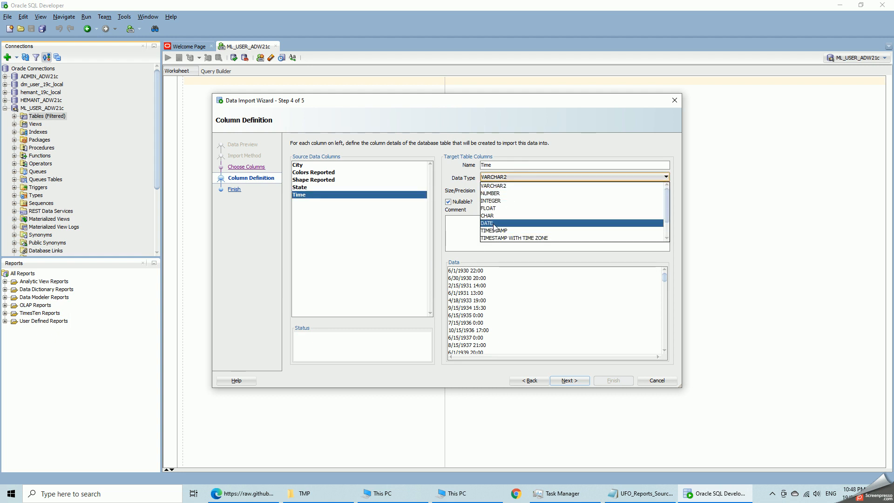
- Make the Time column a DATE with format MM/DD/RRRR HH24:MI
click(486, 223)
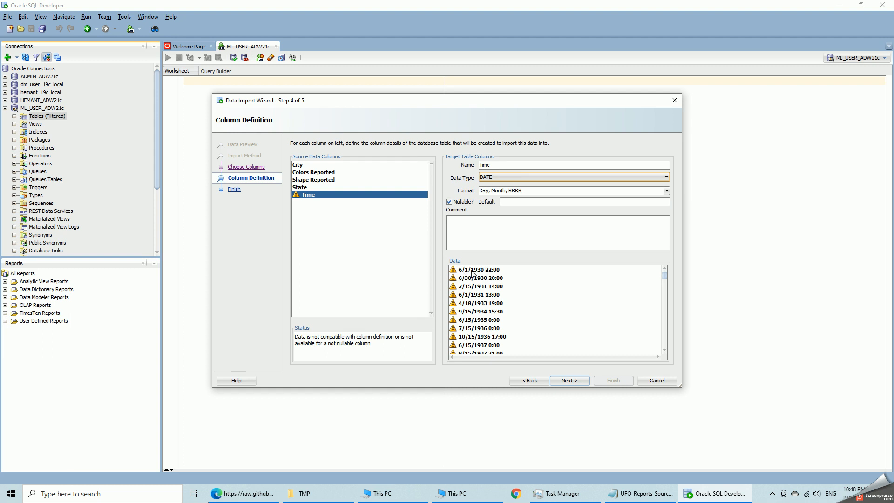
mouse_move(498, 274)
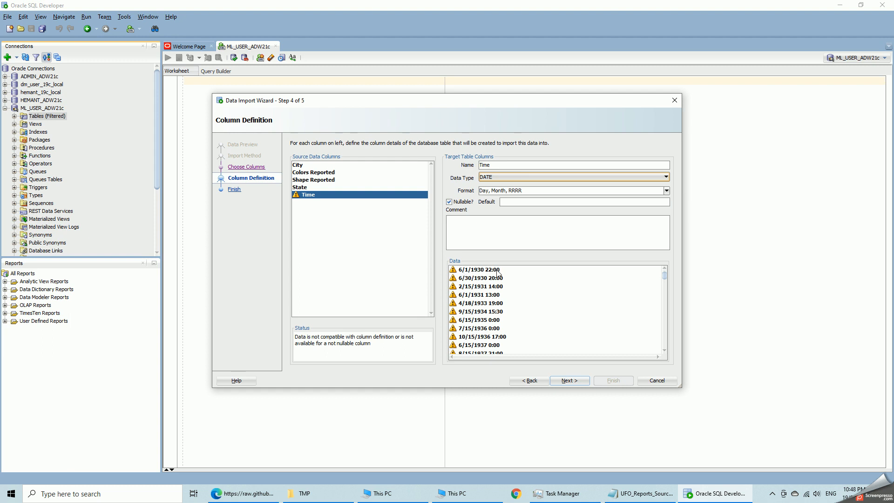
click(666, 191)
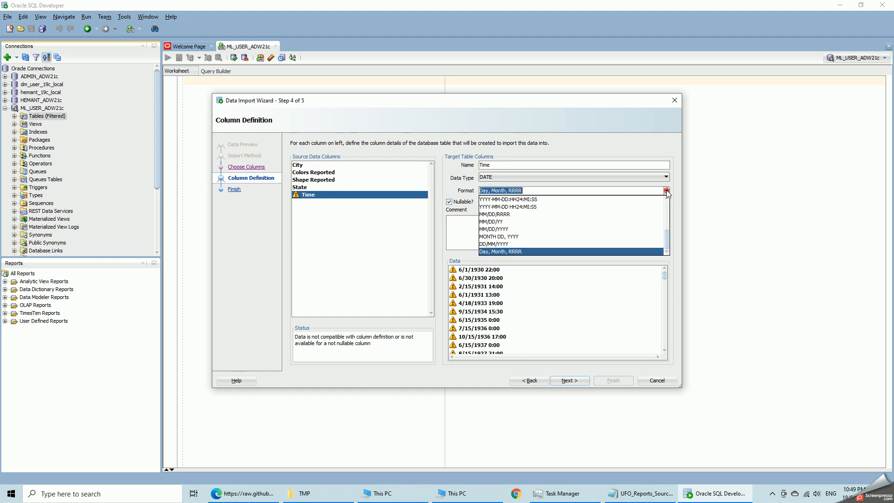
mouse_move(570, 213)
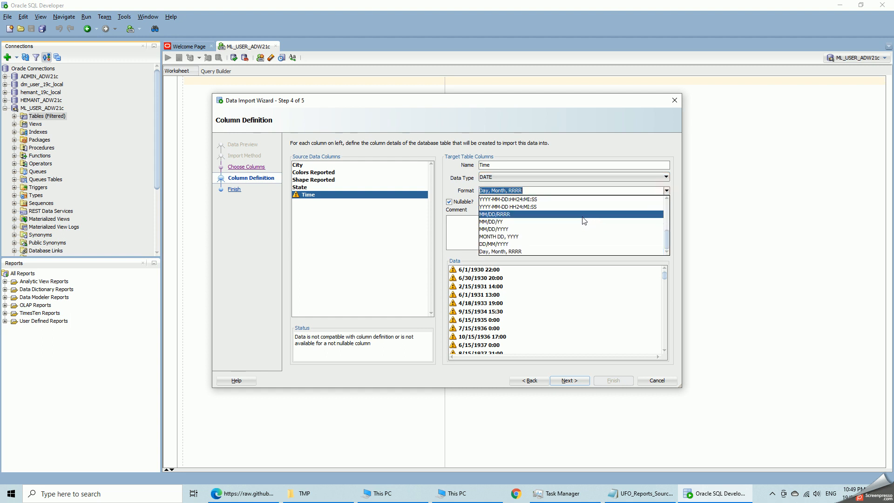
click(492, 215)
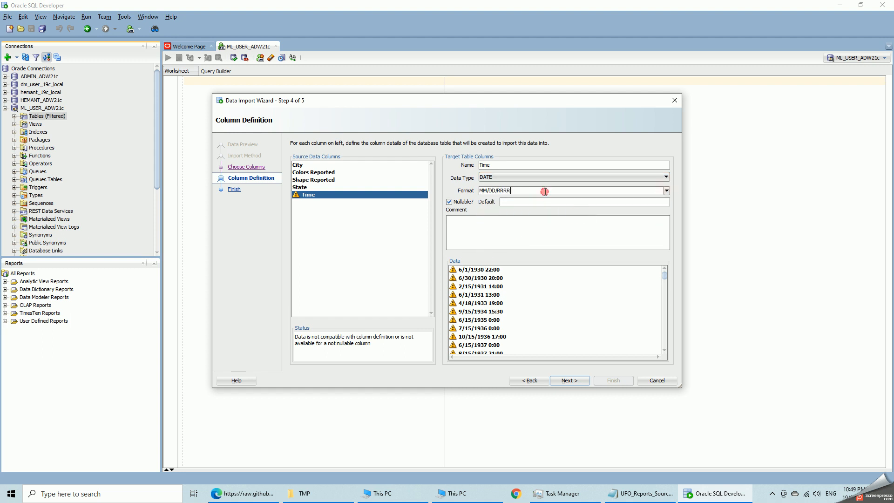
text(HH24:MI)
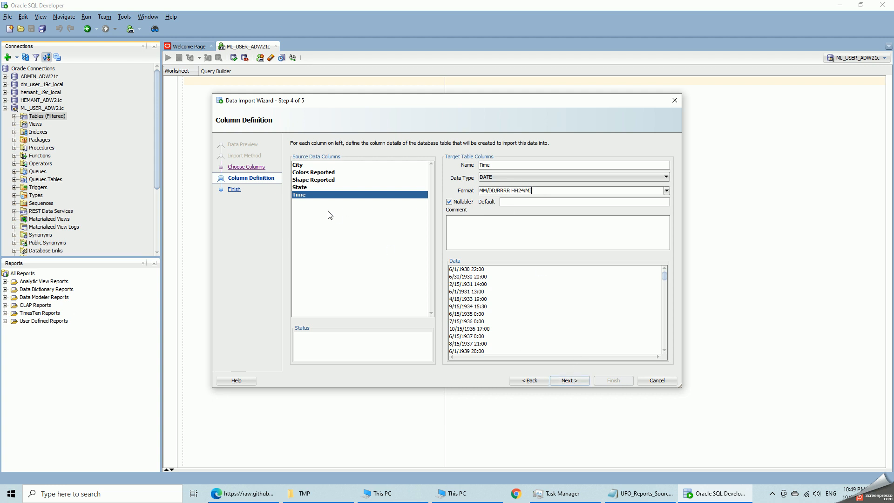
- Recheck the Shape, City and Time definitions and proceed to the summary
click(313, 180)
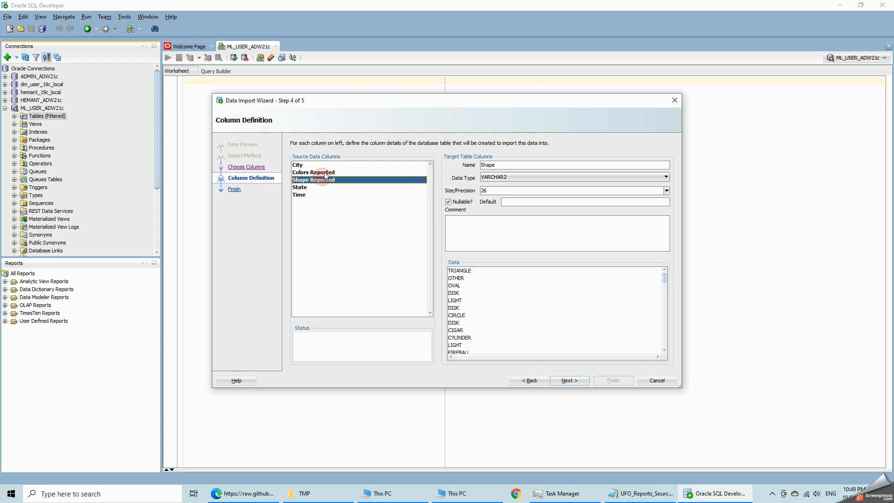
click(297, 165)
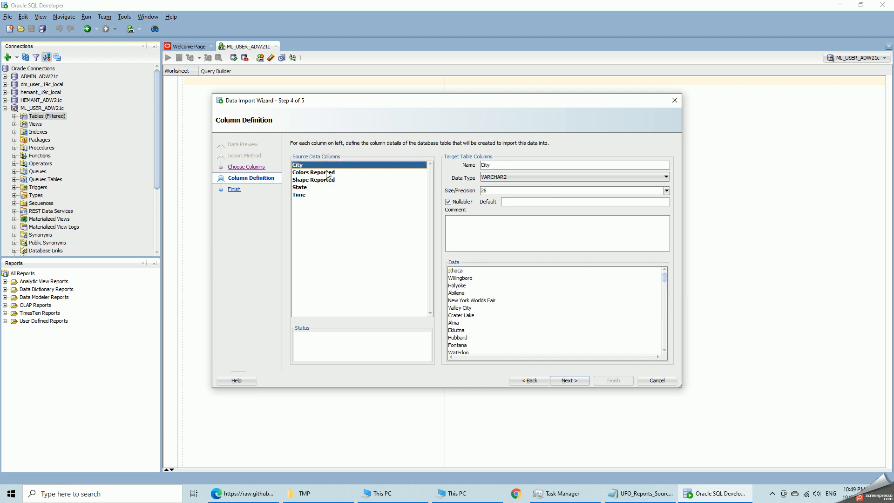
click(299, 195)
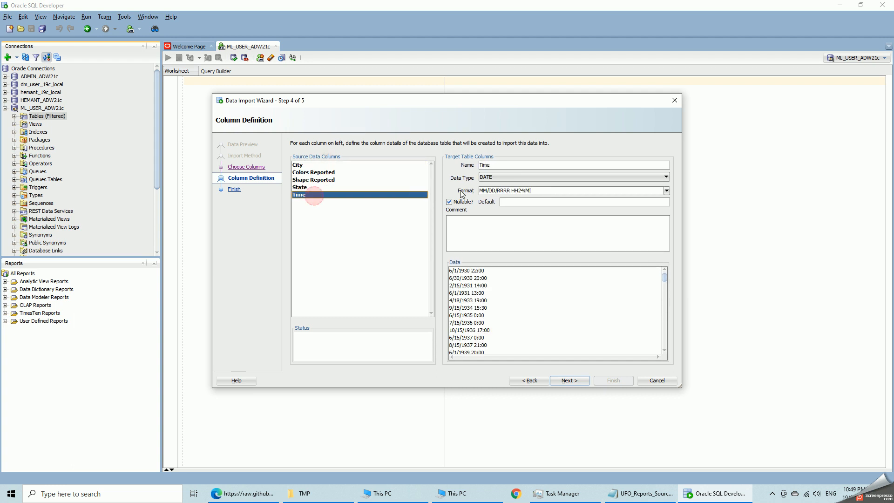
click(568, 381)
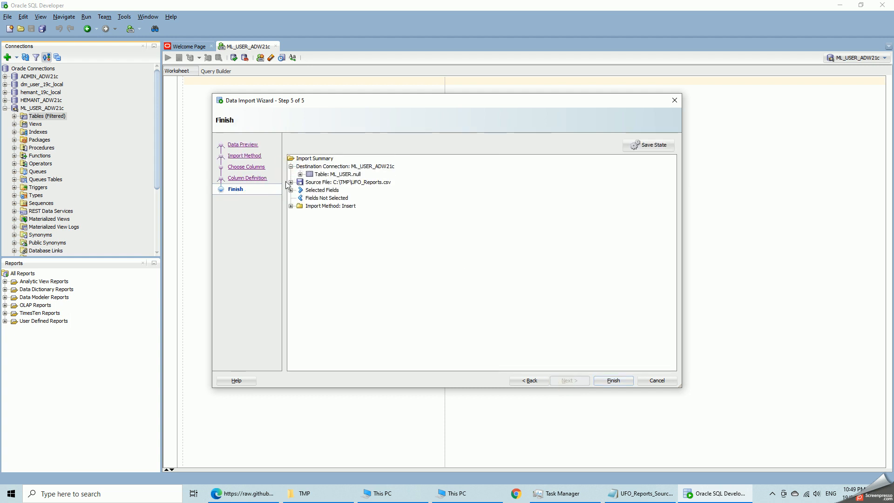
- Review the summary's source, fields, mappings and insert method, then run the import
click(300, 182)
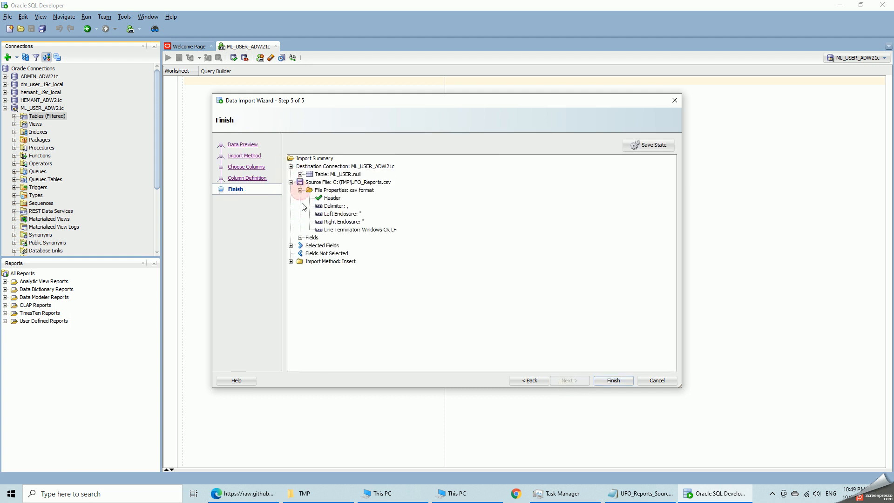
click(300, 238)
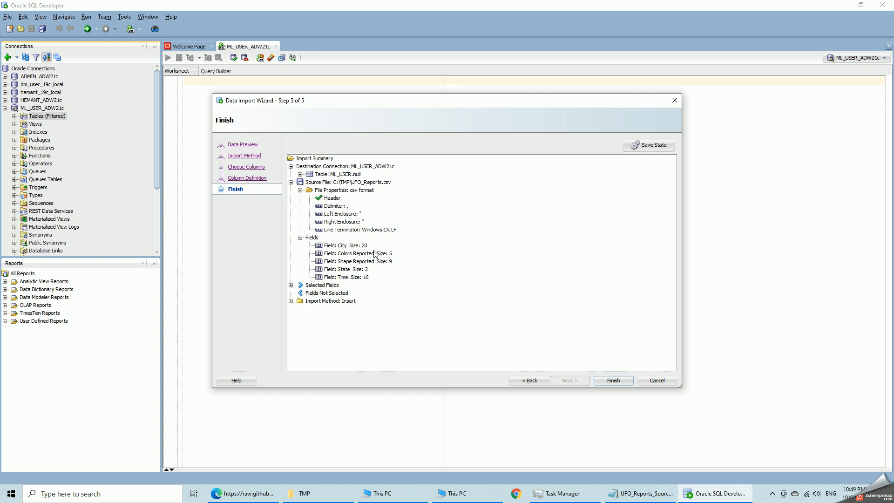
mouse_move(370, 255)
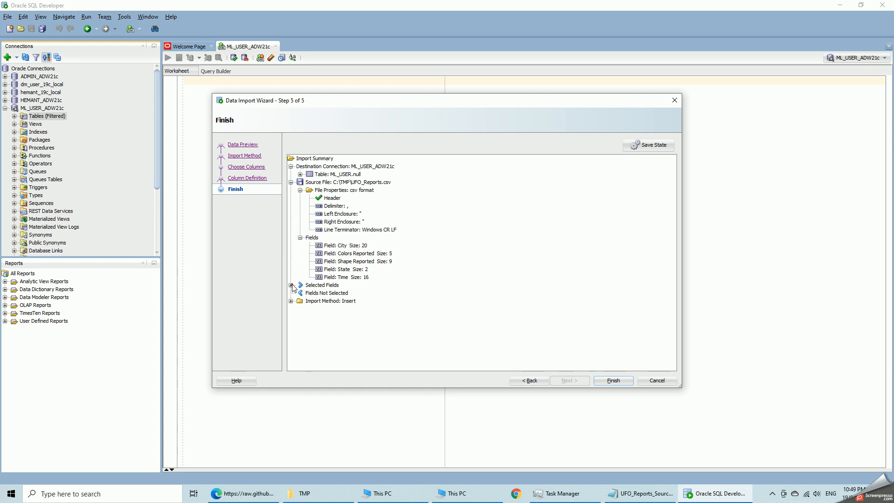
click(292, 285)
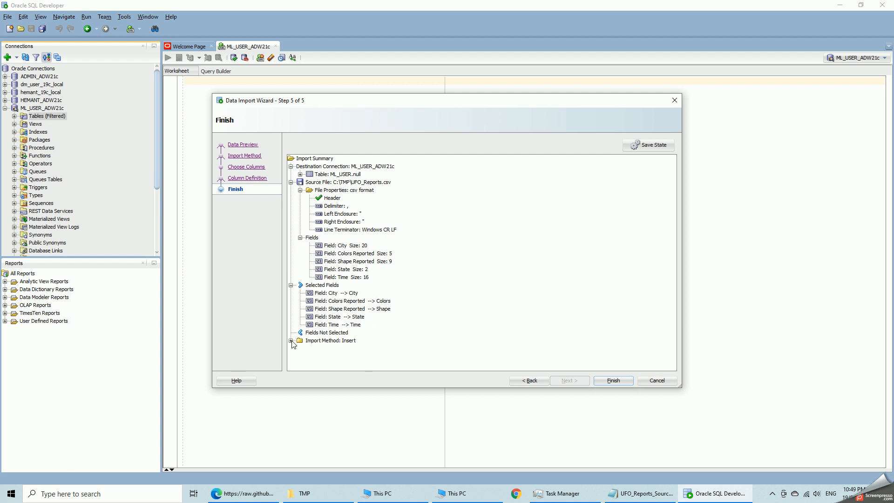
click(291, 340)
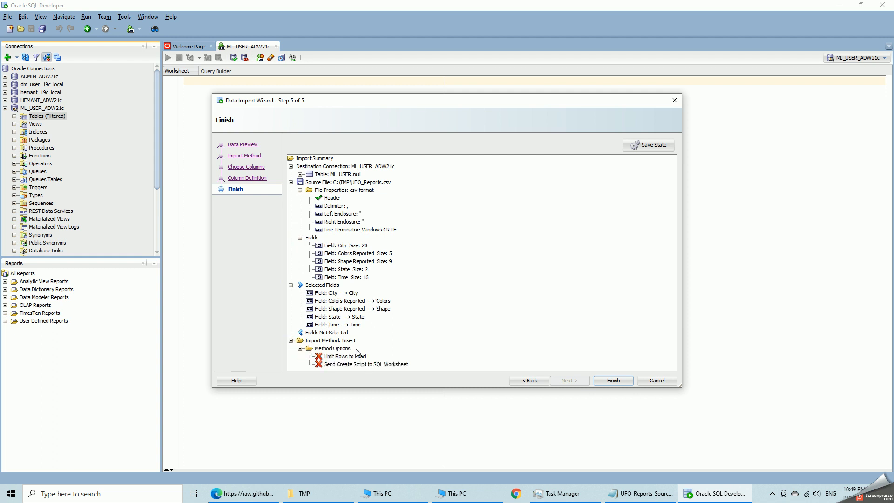
mouse_move(613, 380)
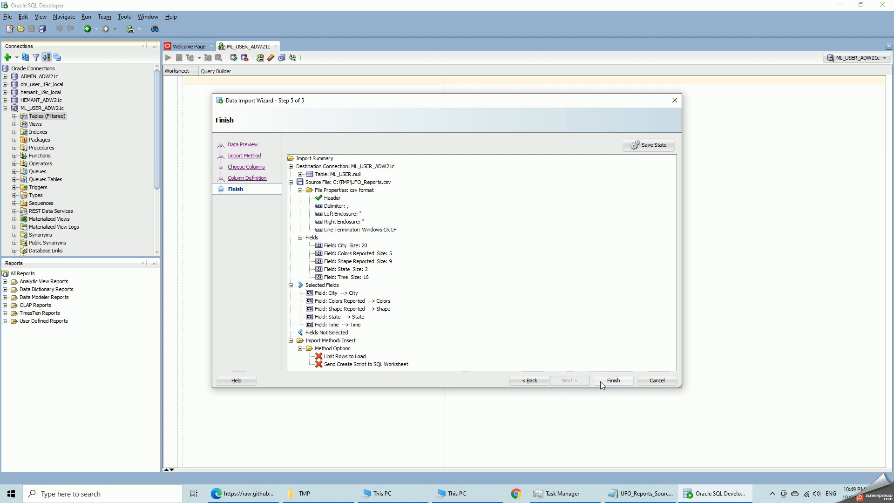
click(613, 380)
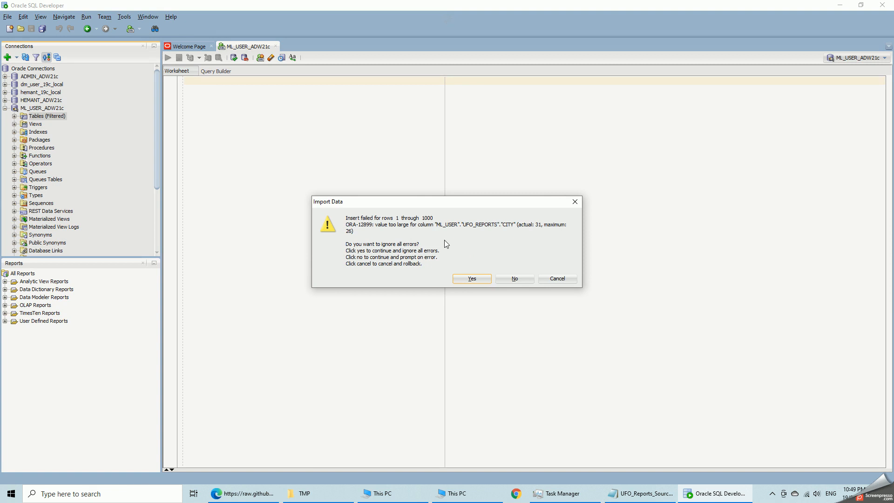
mouse_move(541, 229)
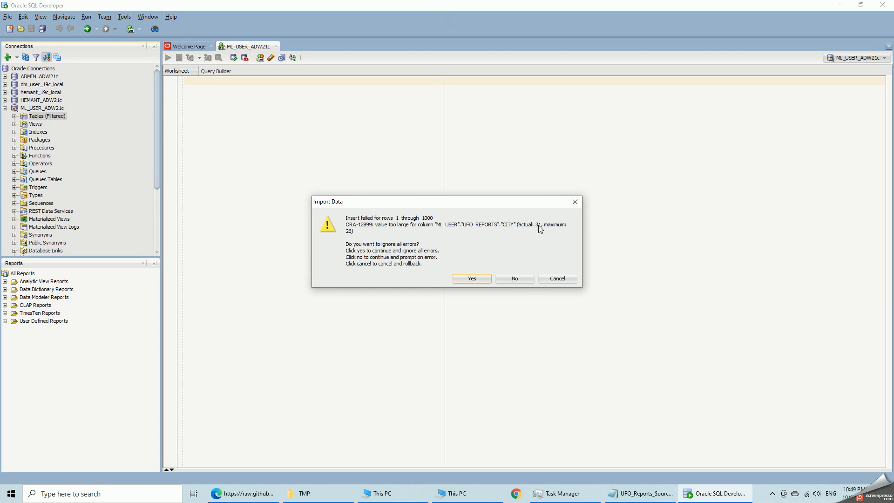
mouse_move(495, 279)
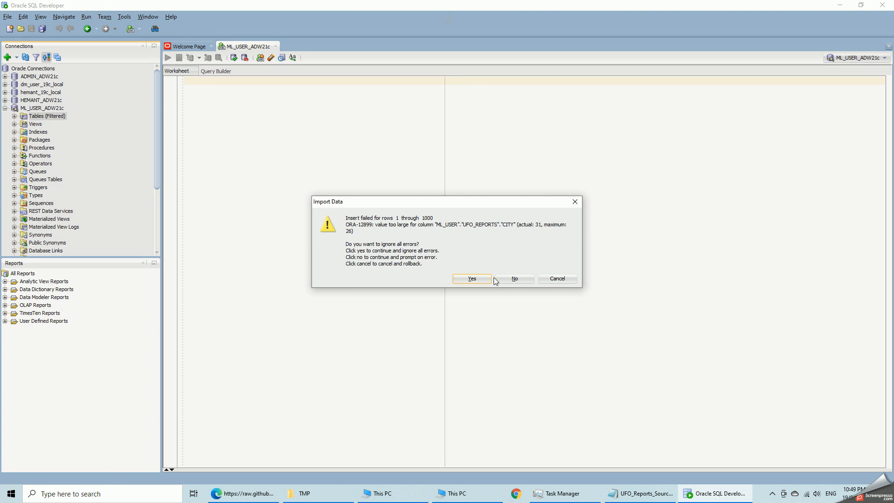
- Continue past the City too-large error, cancel to roll back, and acknowledge the notice
click(471, 279)
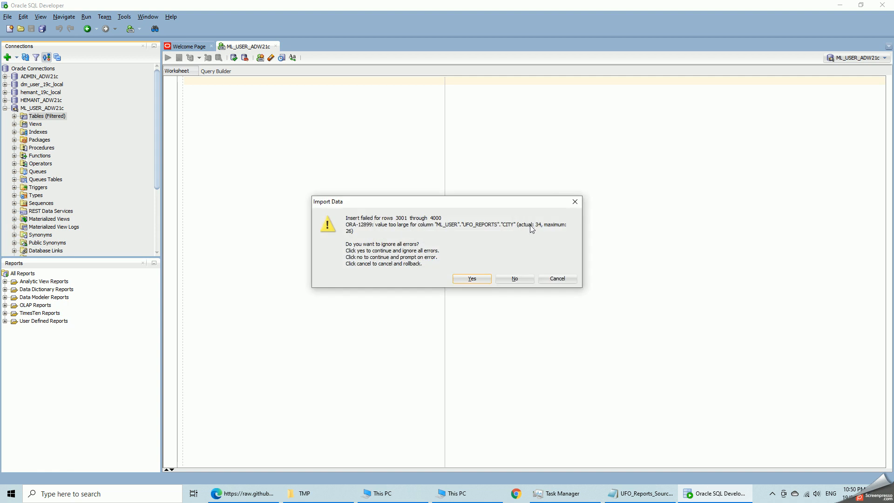
mouse_move(528, 245)
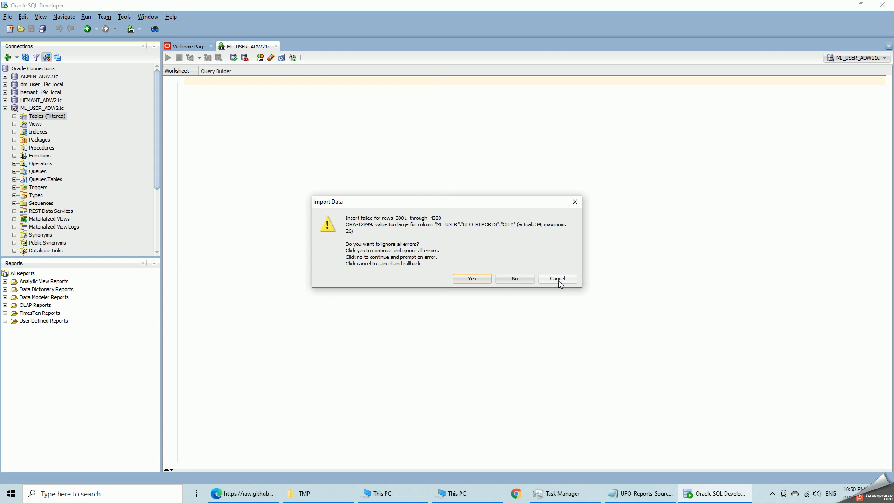
click(556, 279)
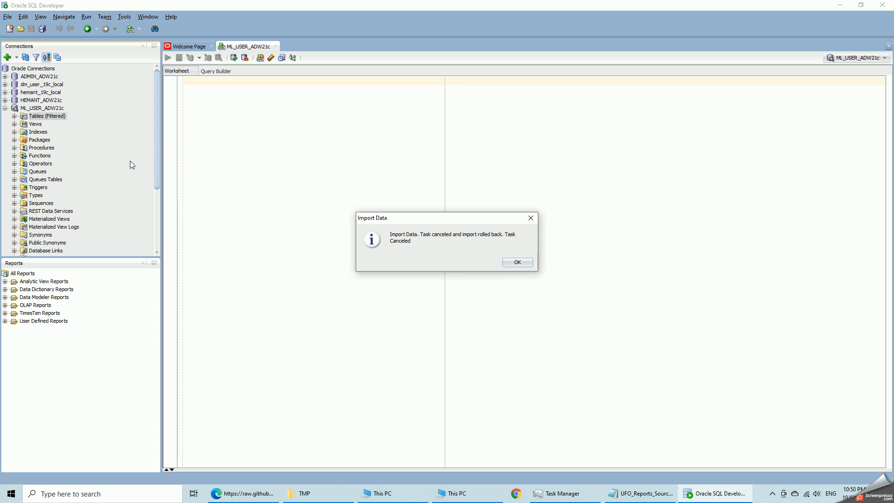
mouse_move(257, 170)
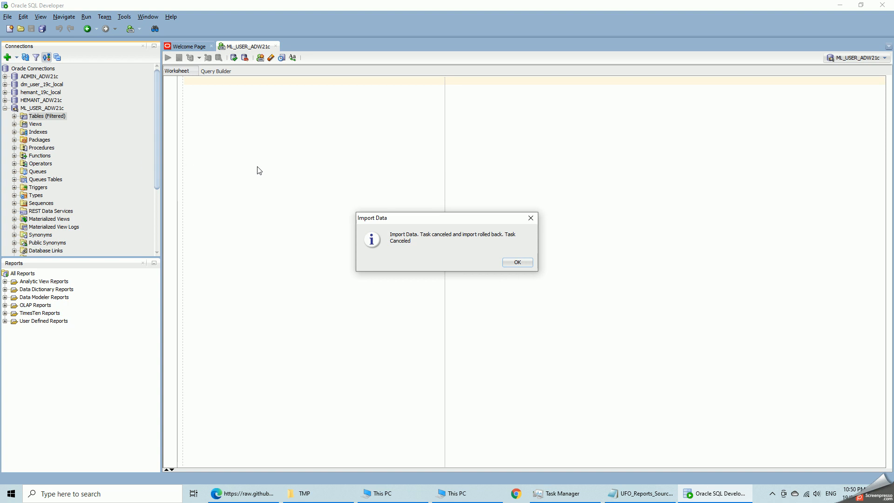
click(516, 262)
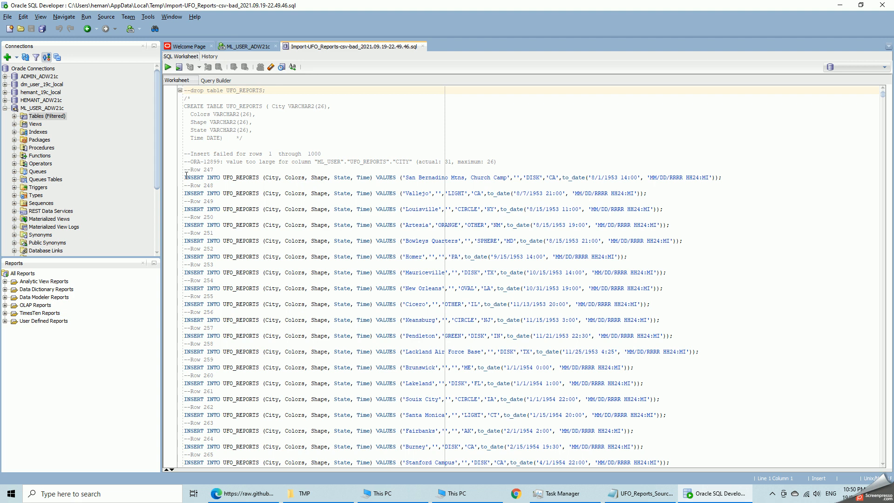
- Highlight the ORA-12899 City value too large line and scroll the failed INSERTs
drag(184, 177, 218, 257)
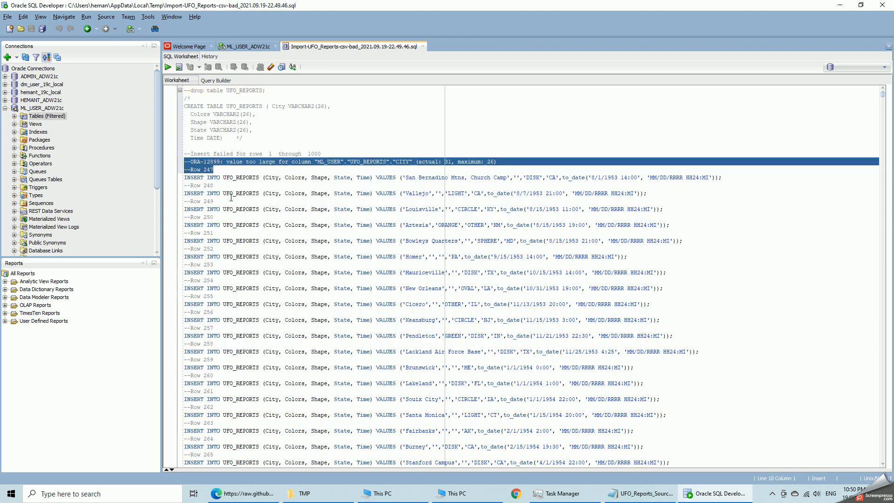
scroll(down, 3)
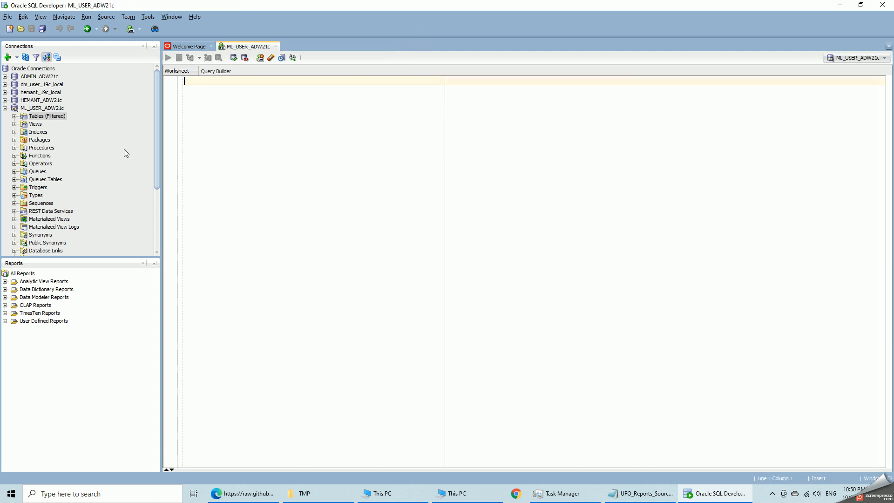
- Start a new Import Data on ML_USER_ADW21c Tables with UFO_Reports.csv loaded
click(48, 116)
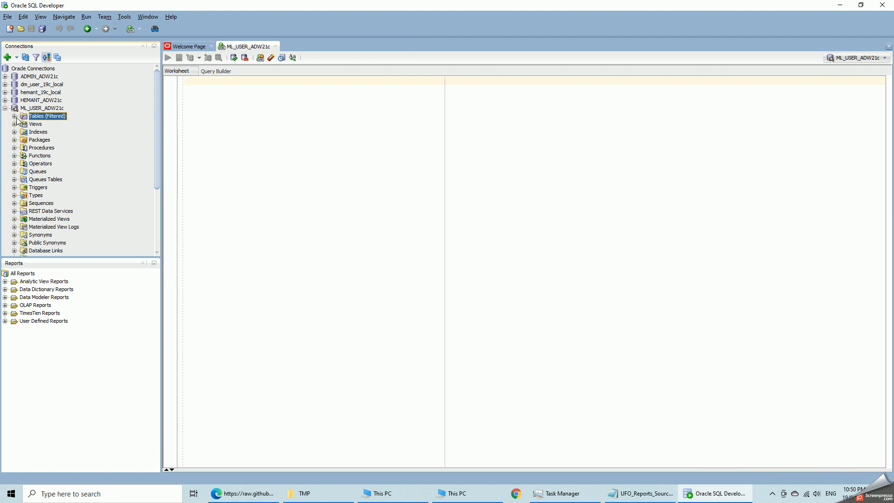
click(15, 116)
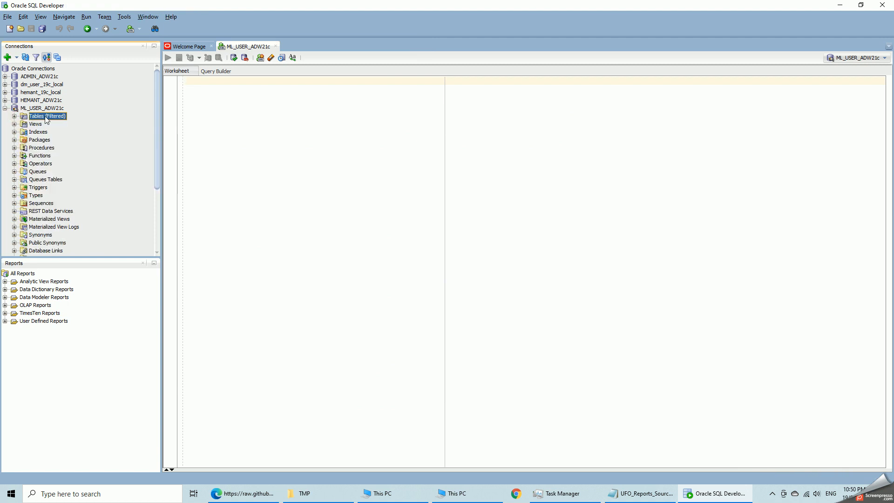
right_click(46, 116)
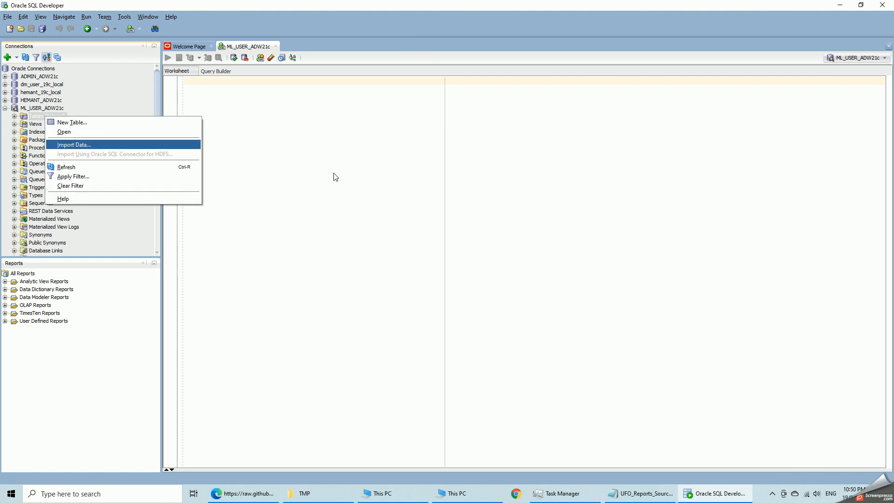
mouse_move(270, 165)
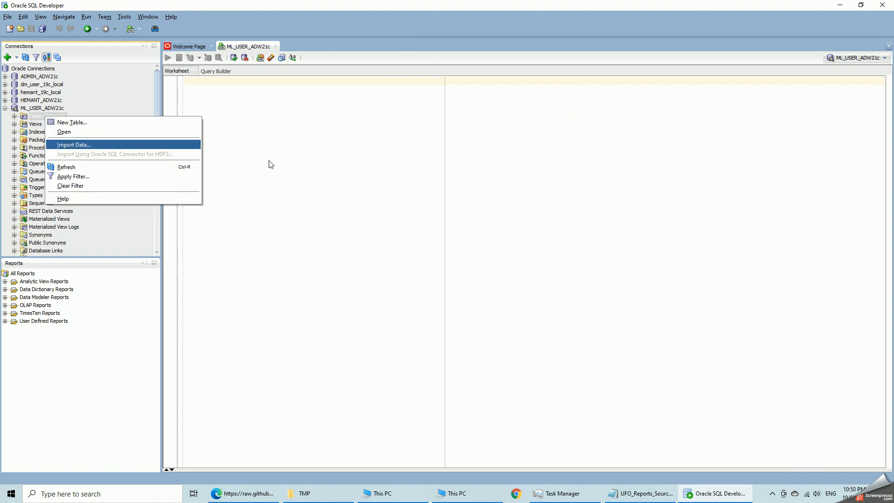
click(72, 144)
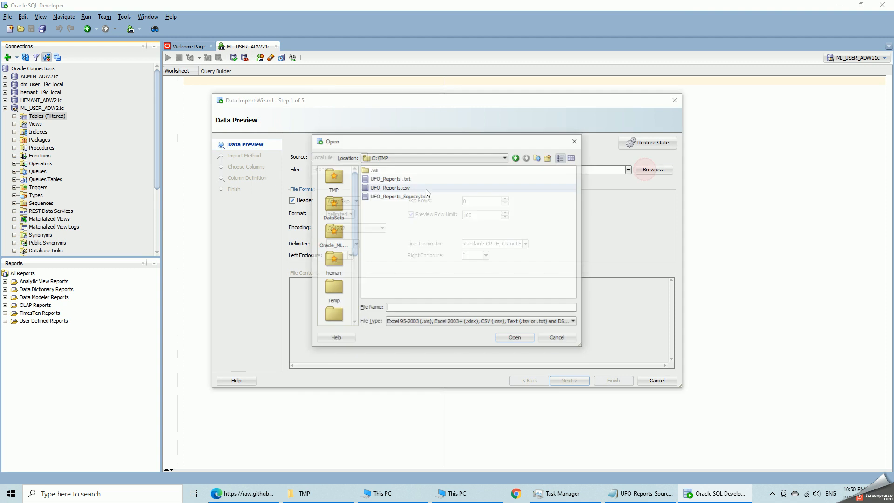
click(514, 338)
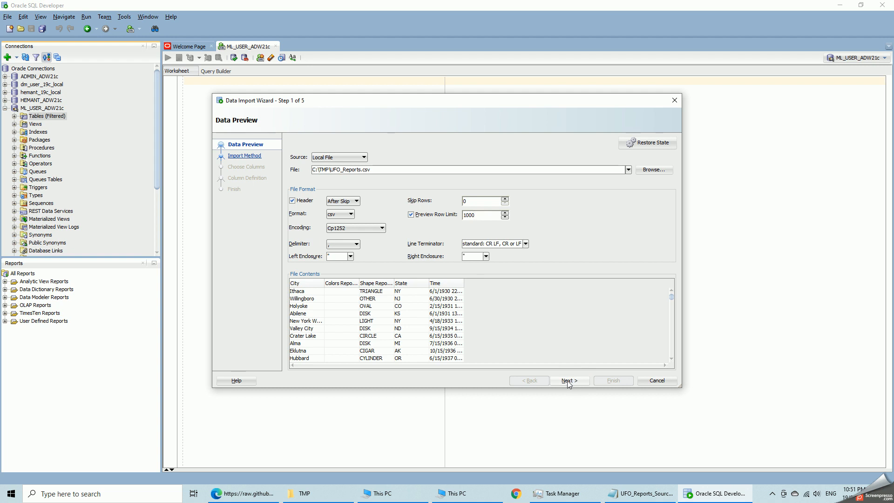
- Name the Insert target table UFO_REPORTS and keep all five columns selected
click(569, 380)
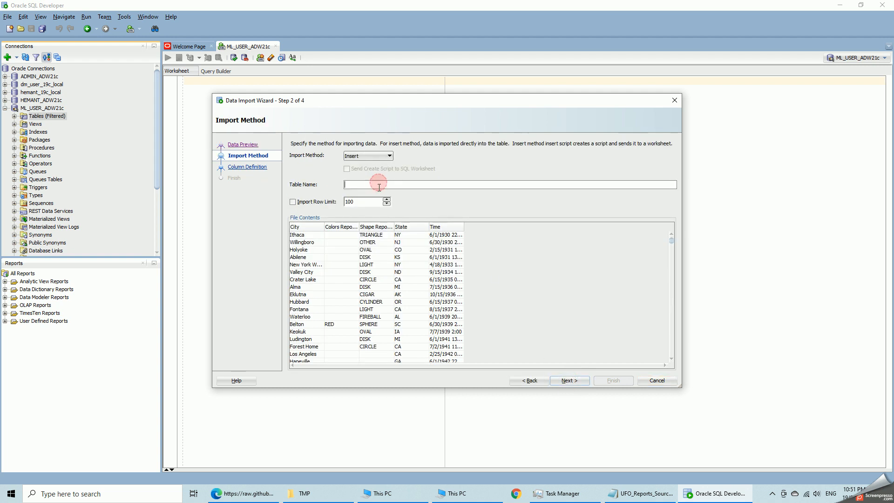
text(UFO_REPORTS)
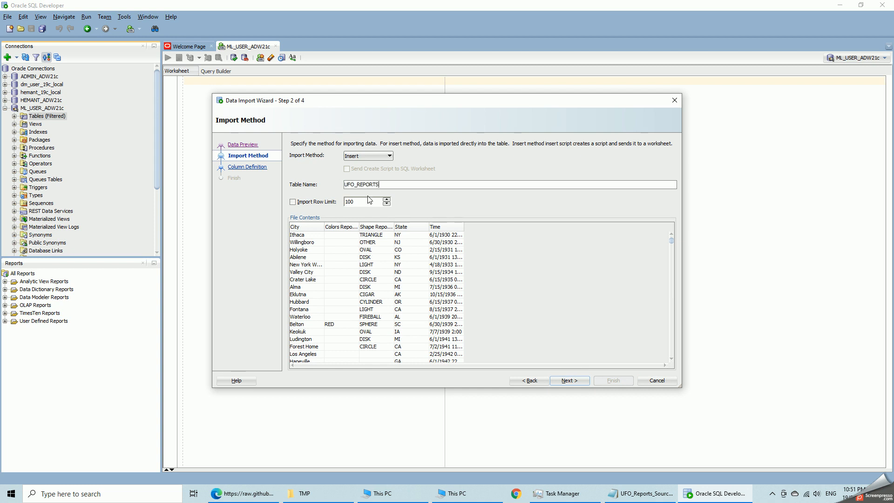
mouse_move(347, 260)
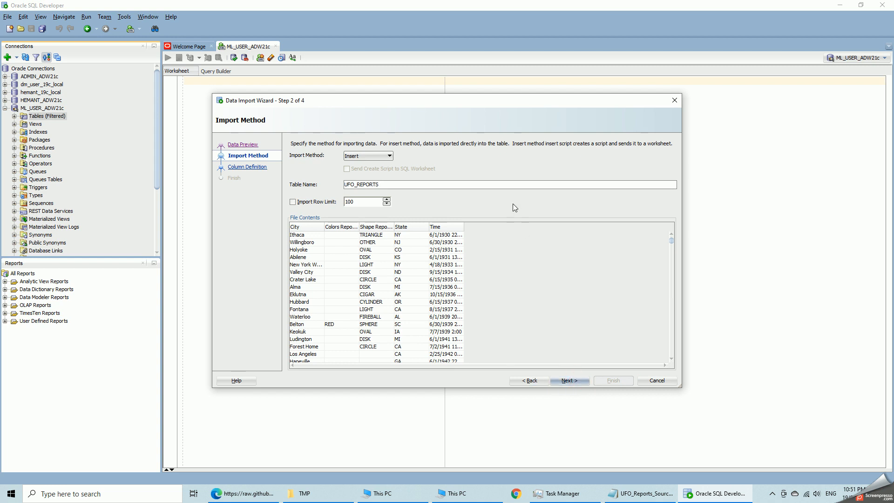
click(569, 380)
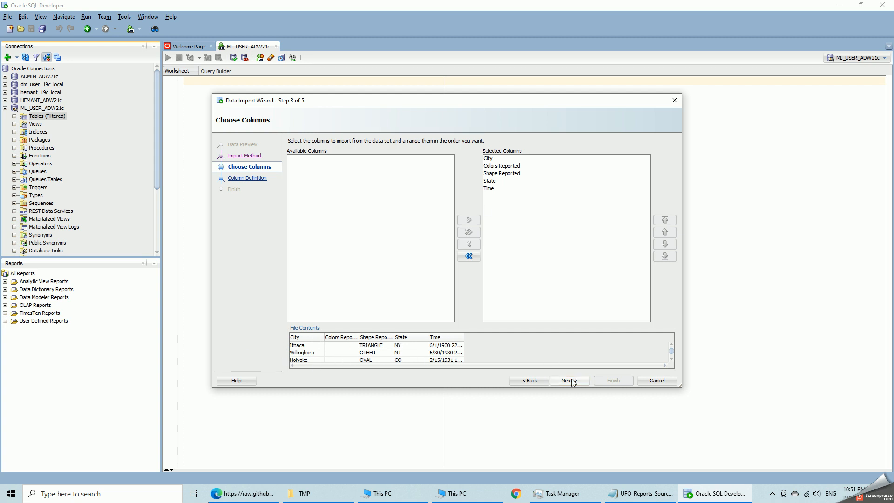
click(569, 381)
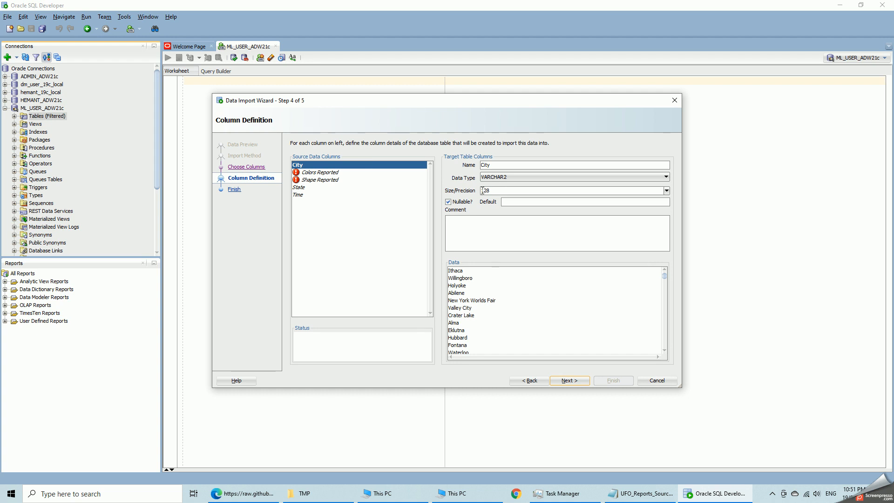
- Rename the Shape Reported column to Shape
click(321, 172)
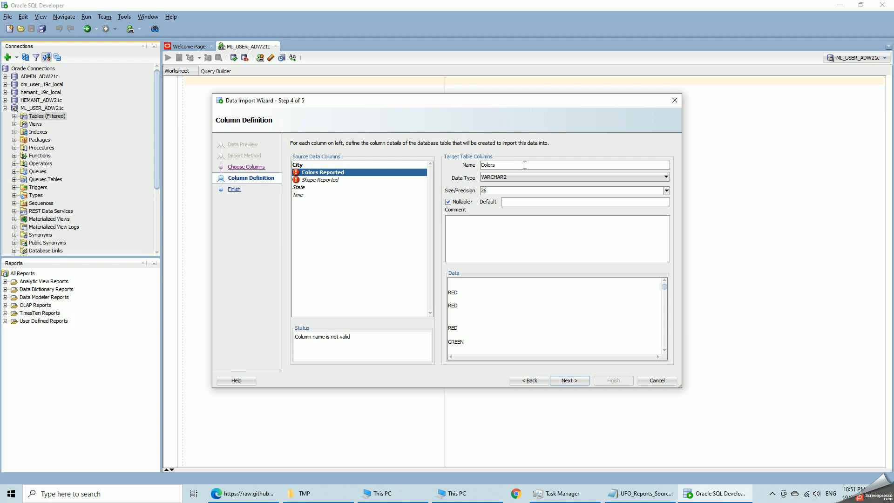
click(322, 180)
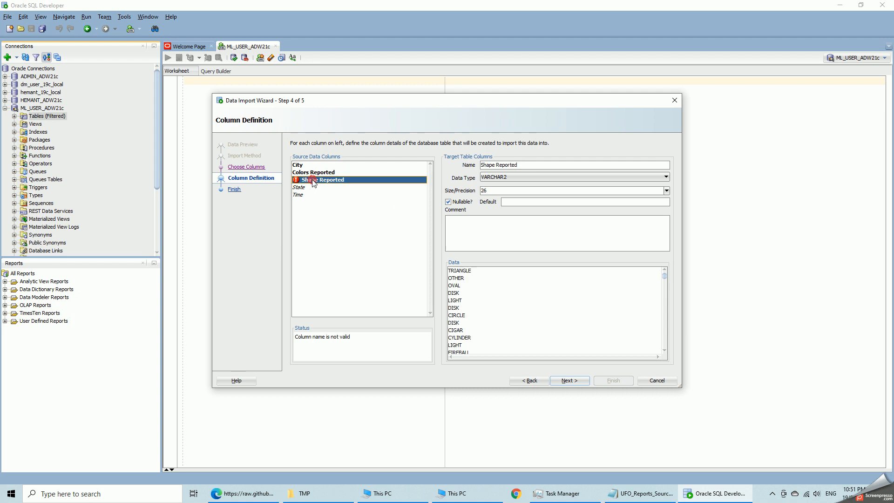
double_click(506, 165)
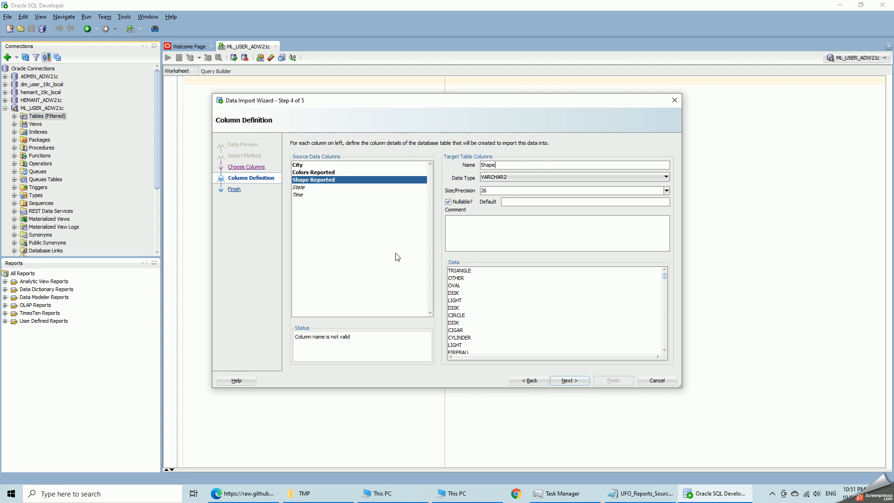
click(299, 188)
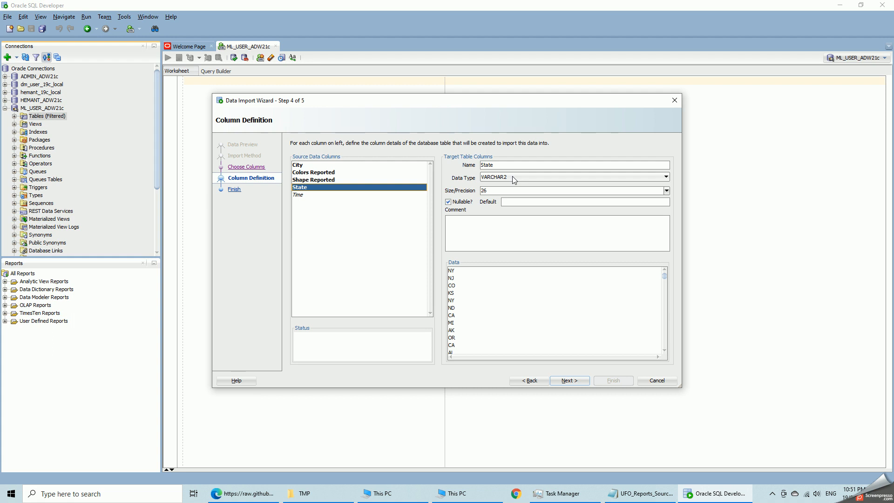
- Make the Time column a DATE with format MM/DD/RRRR hh24:MI
click(299, 195)
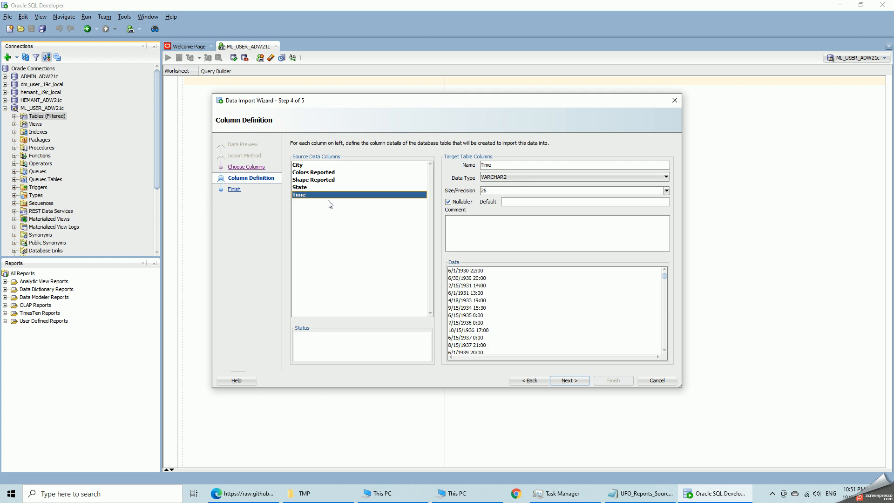
click(665, 177)
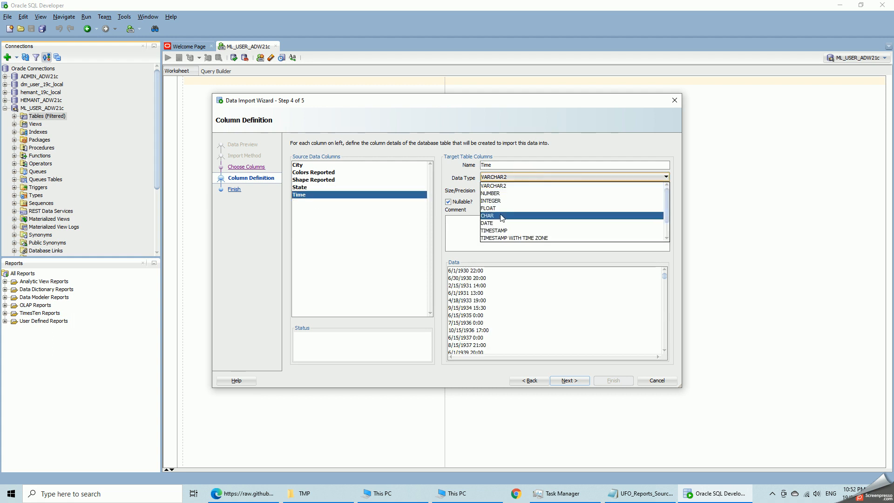
click(488, 223)
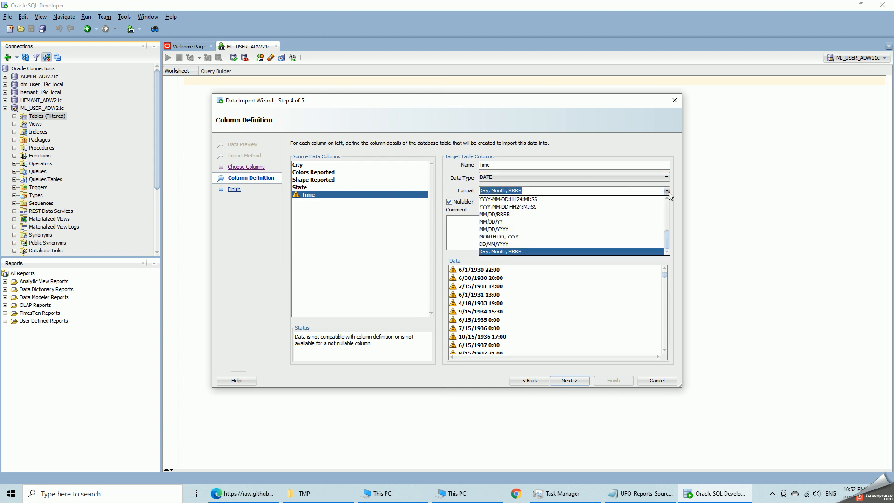
click(498, 214)
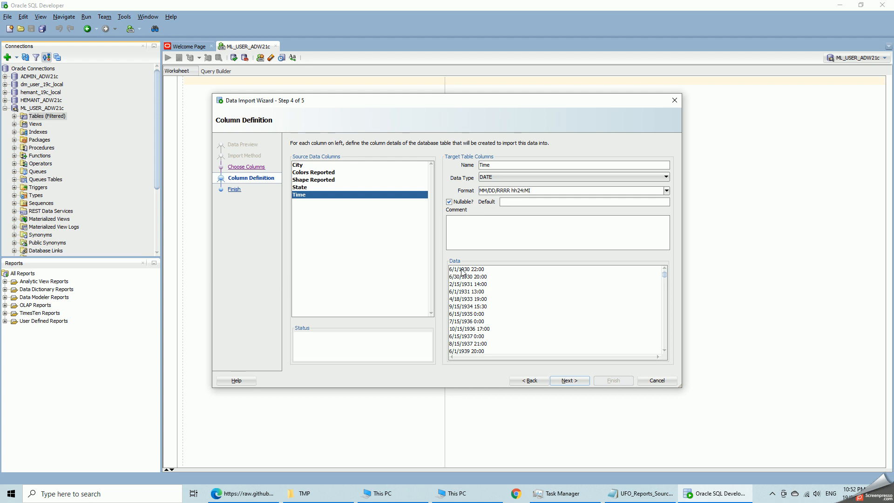
mouse_move(482, 274)
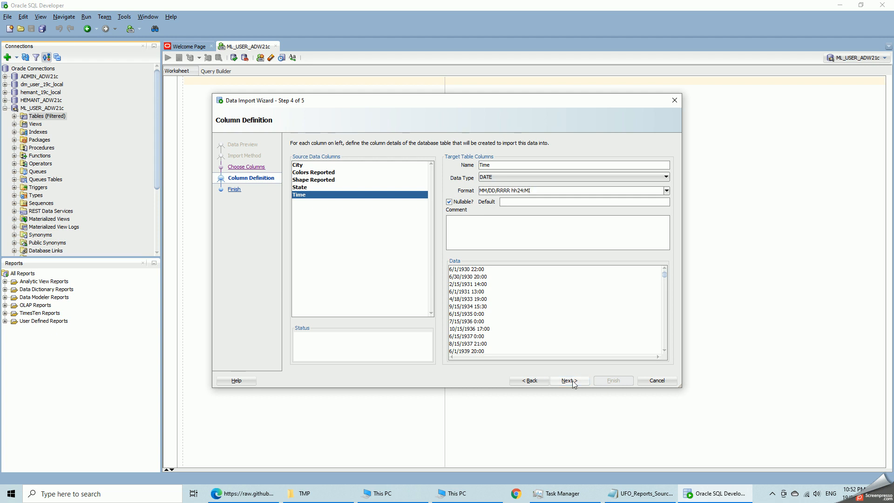
- Reach the Finish summary and expand the Table, File Properties and Fields nodes
click(568, 381)
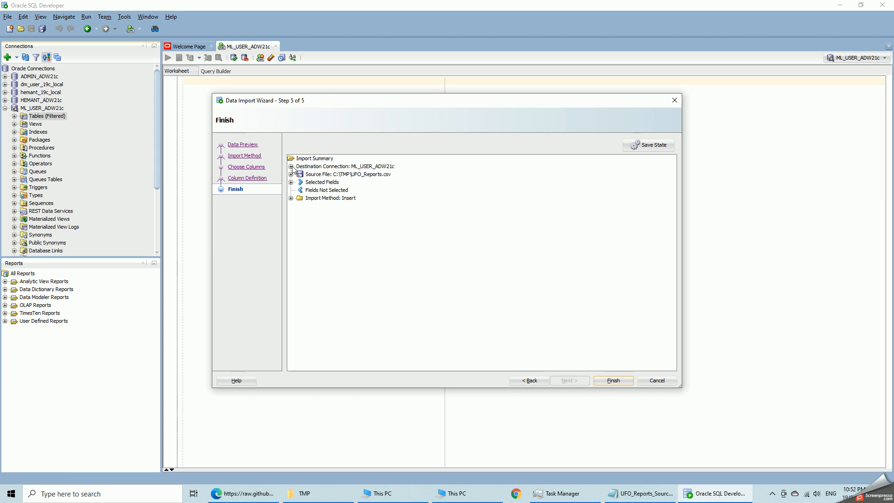
click(291, 166)
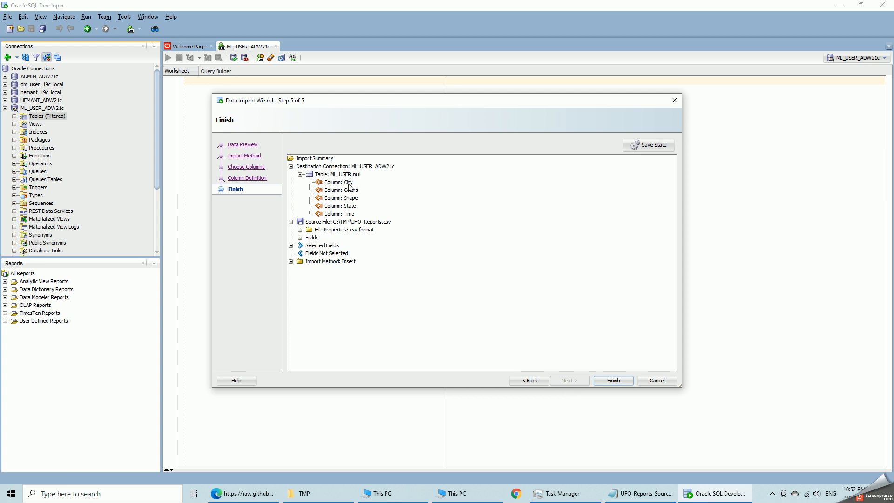
mouse_move(280, 214)
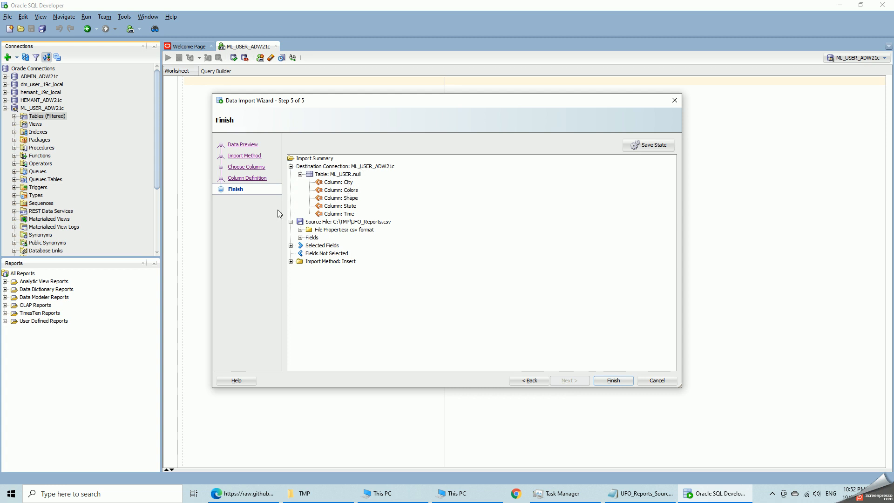
click(344, 229)
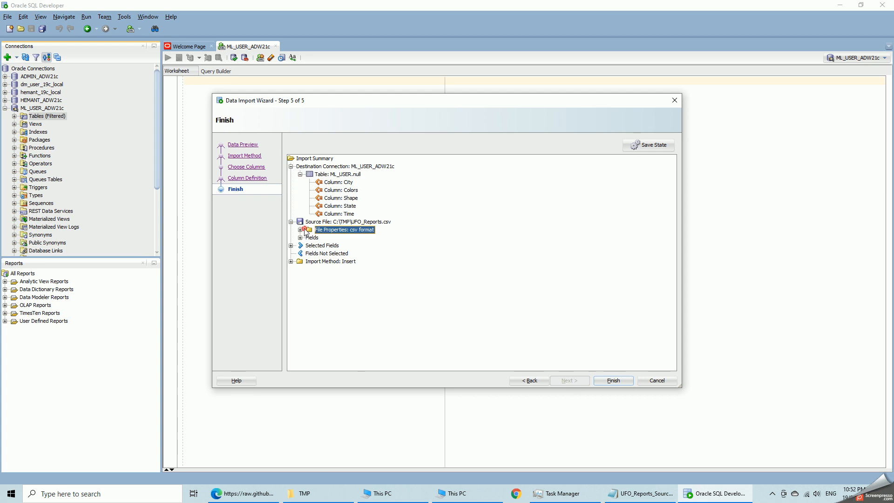
click(300, 229)
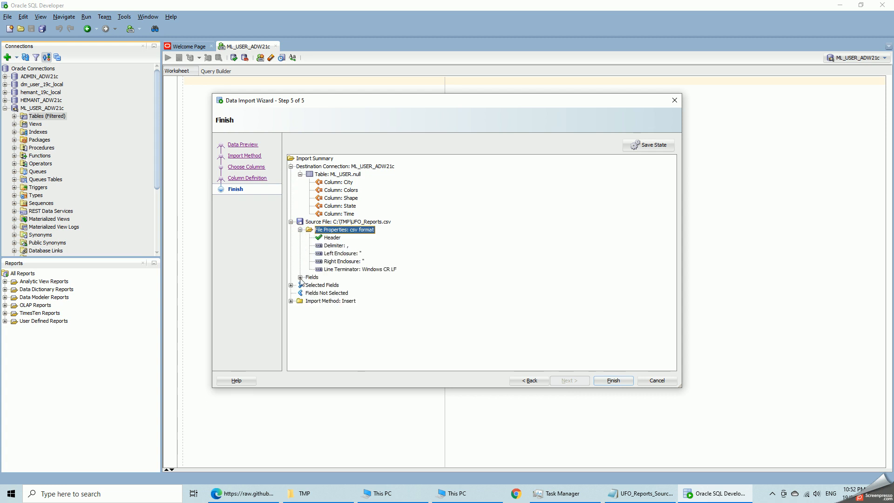
click(301, 276)
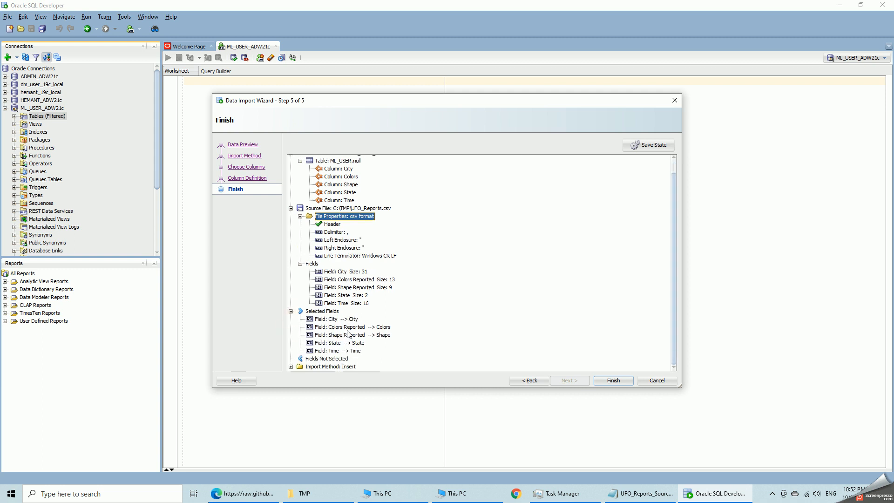
mouse_move(381, 327)
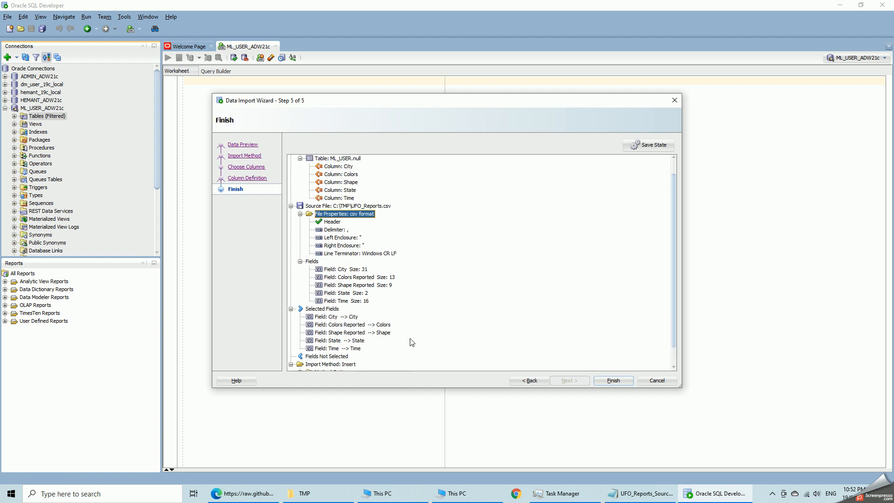
scroll(down, 3)
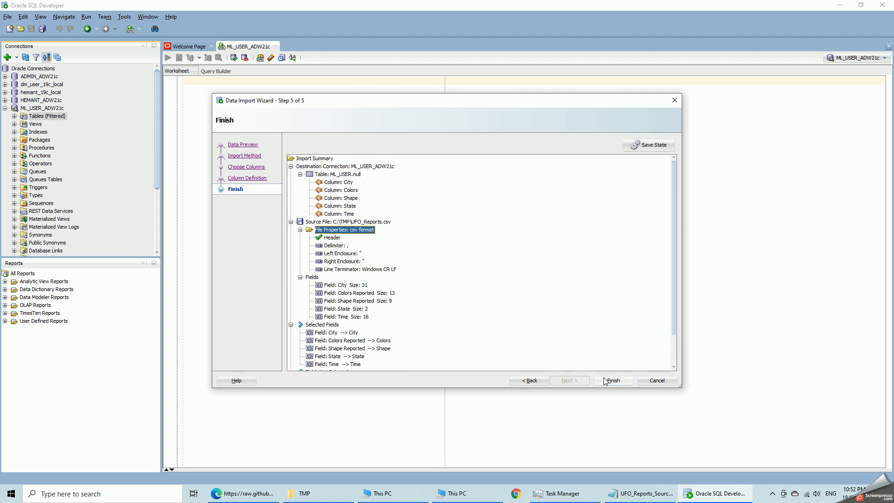
- Run the CSV import and dismiss the 'Task successful and import committed' message
click(613, 380)
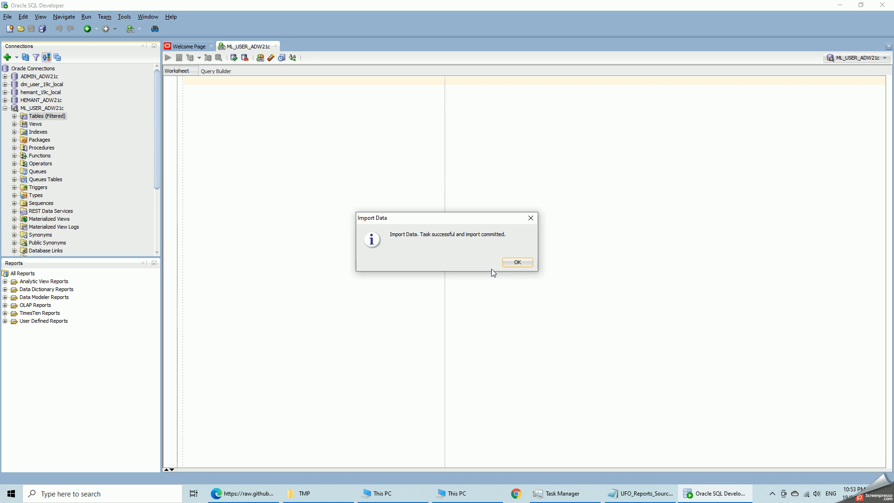
click(516, 262)
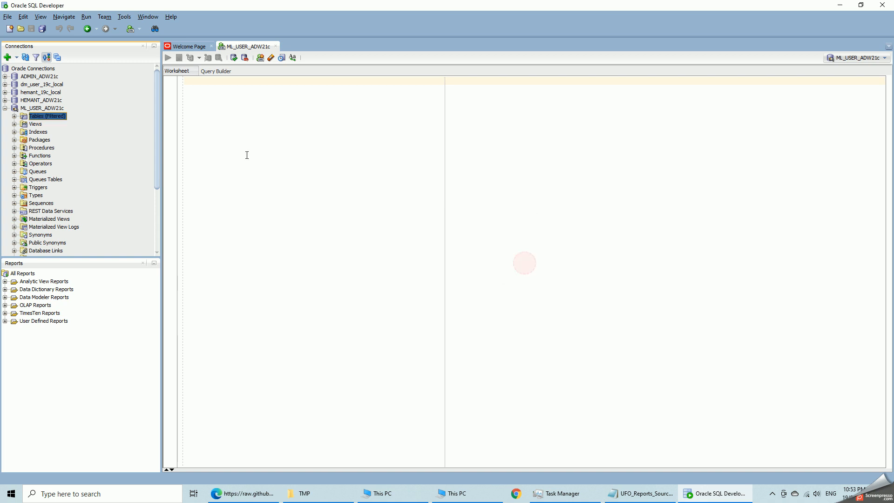
- Run a row count query on ufo_reports (18241 rows) and begin a new select
click(228, 91)
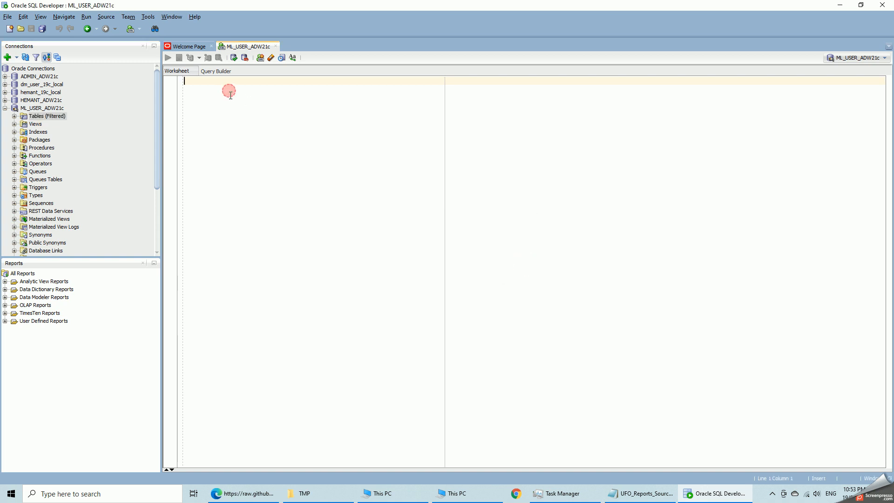
text(select)
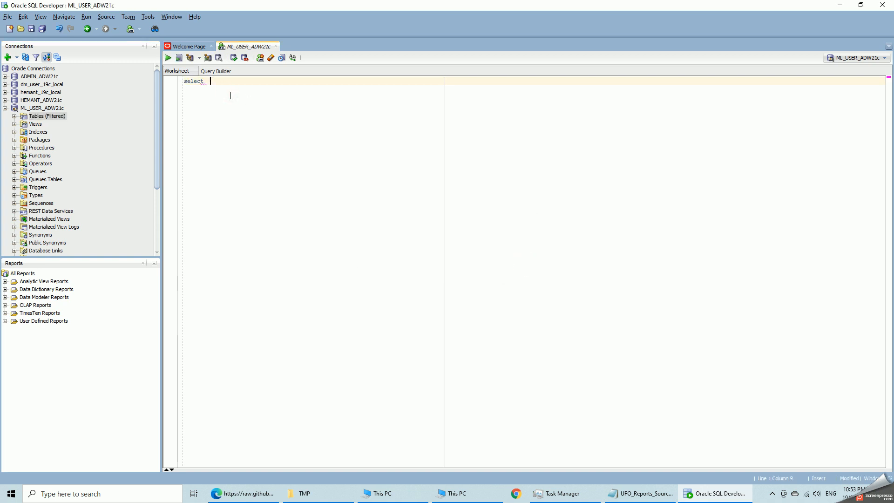
text(* from ufo)
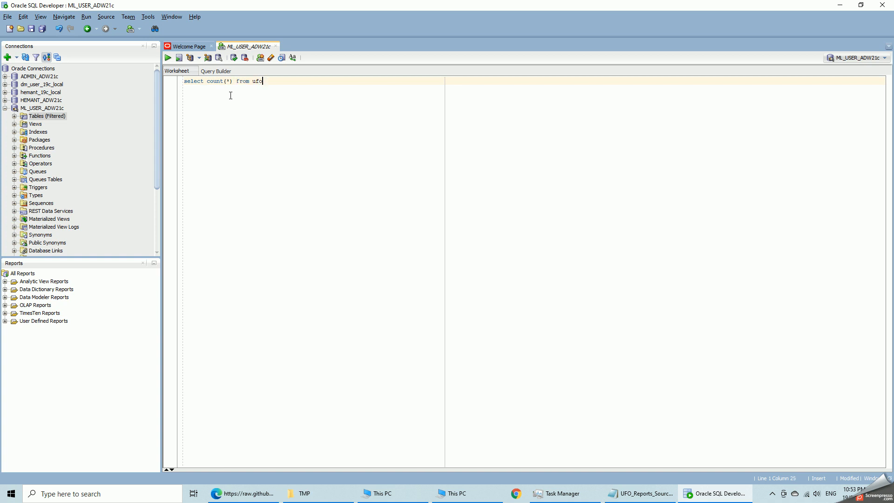
text(_reor)
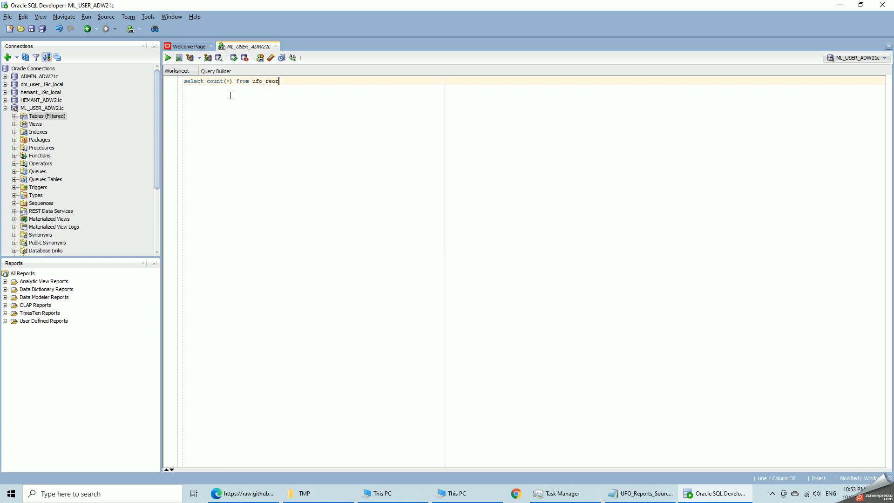
key(backspace)
text(ort)
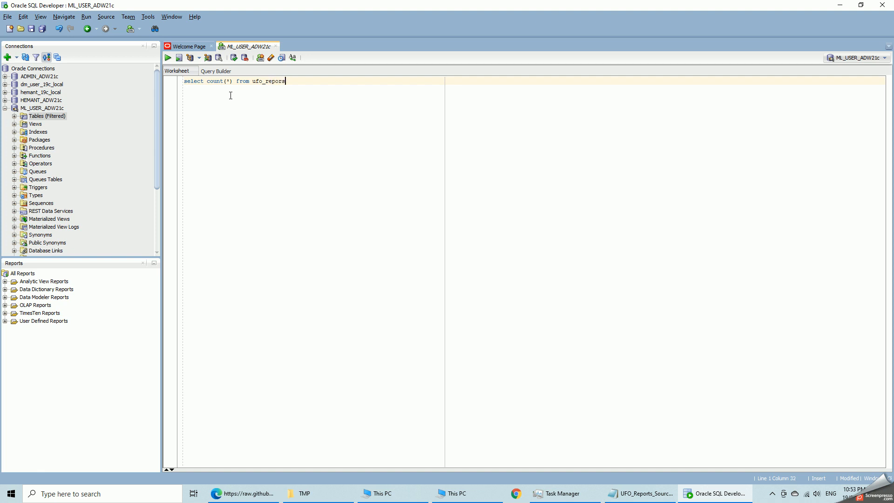
text(d)
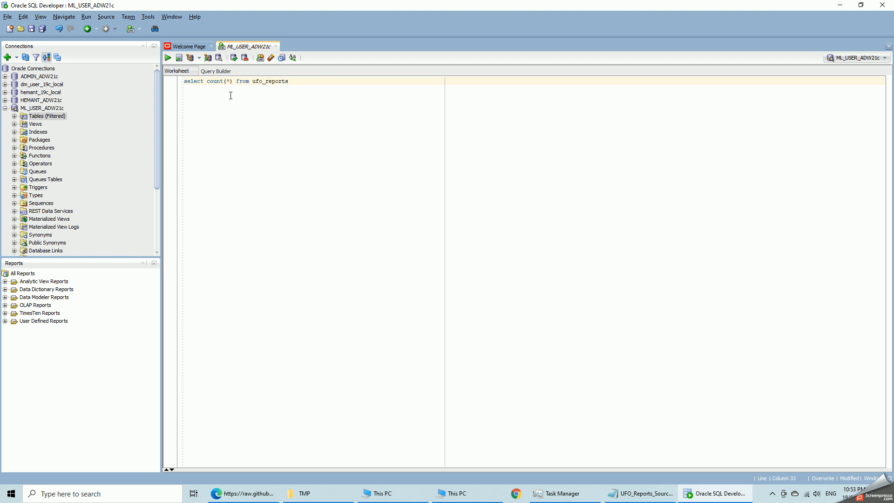
click(168, 58)
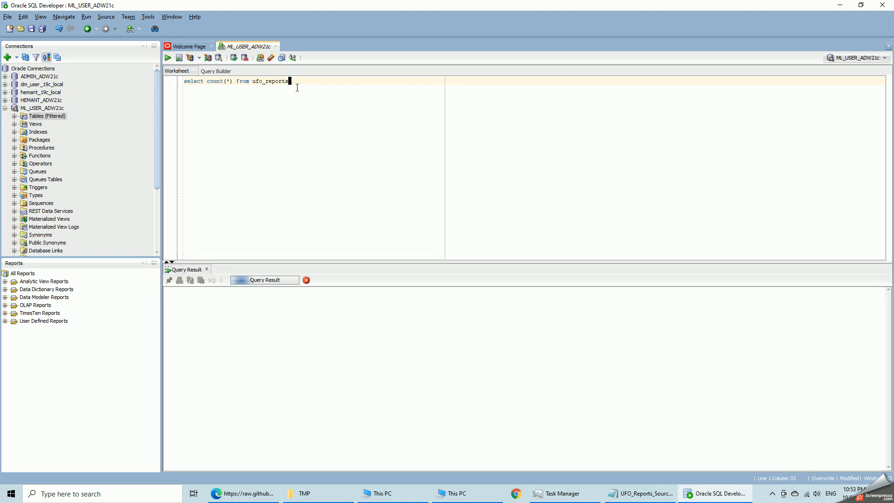
click(167, 58)
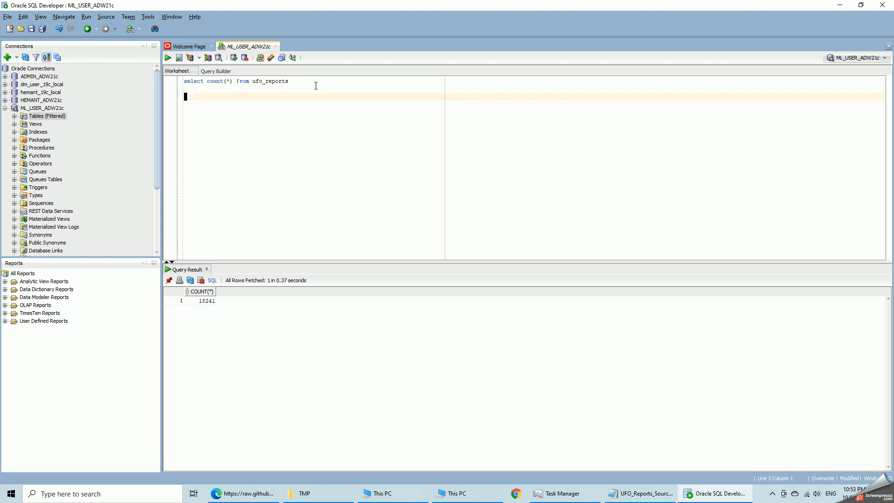
text(selec)
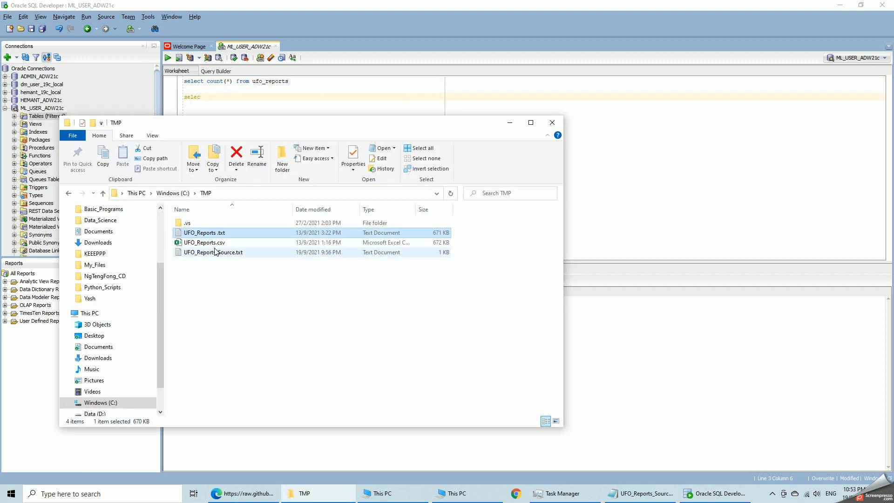
- Open UFO_Reports.csv in Excel, confirm data ends at row 18242, and close it
double_click(203, 243)
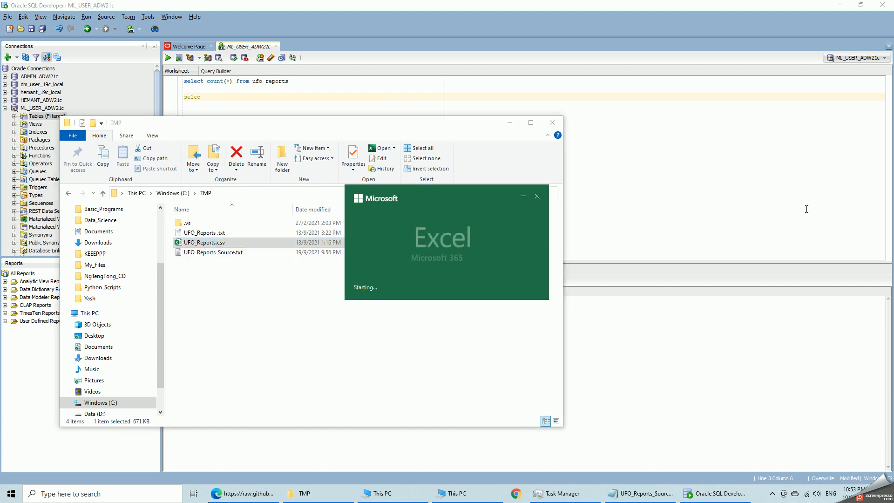
double_click(204, 242)
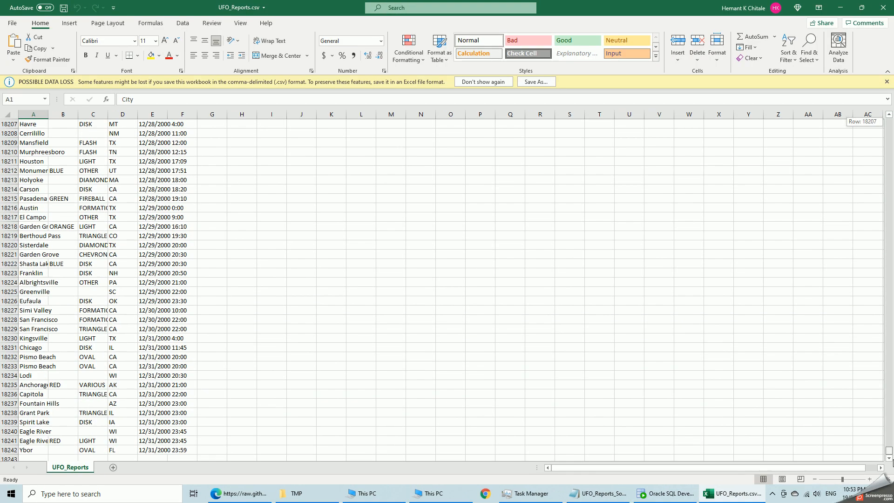
click(9, 450)
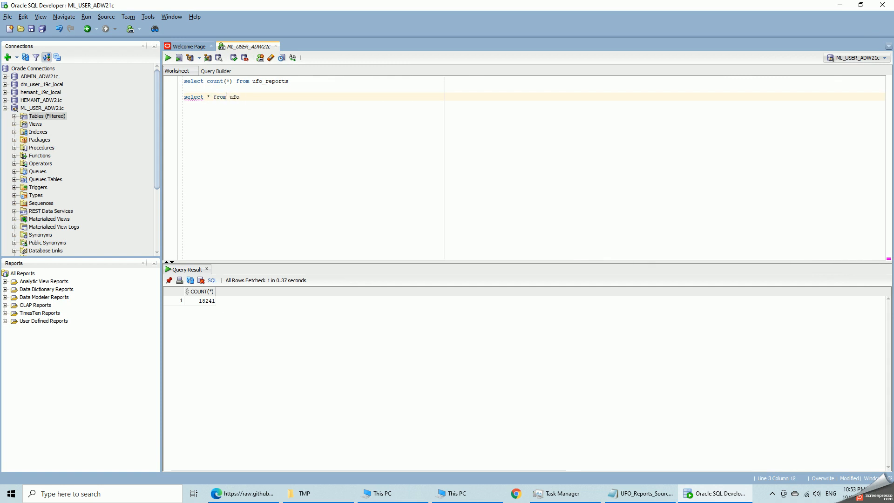
- Complete and run 'select * from ufo_reports' to fetch City, Colors, Shape, State, Time
text(_reports)
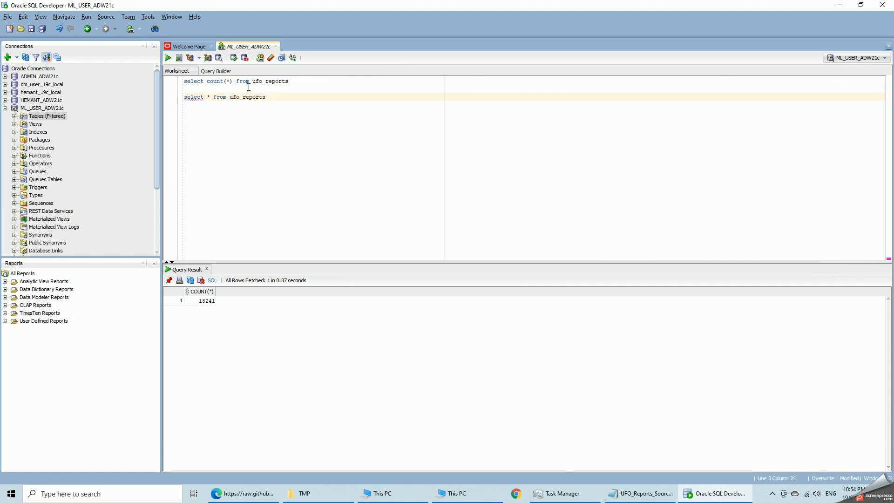
triple_click(224, 96)
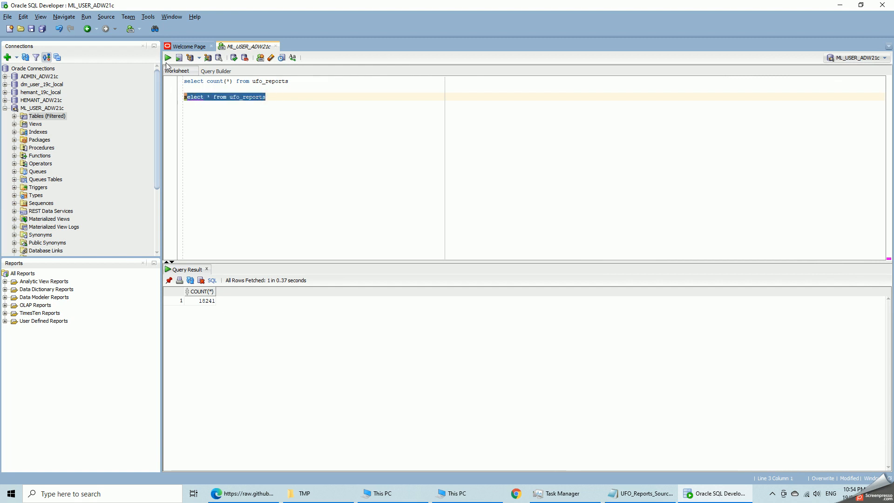
click(168, 58)
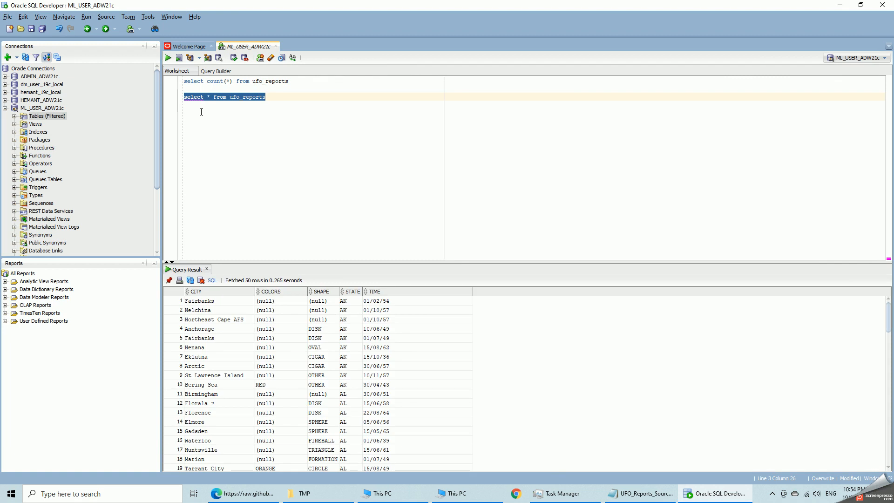
- Start a Tables data import from UFO_Reports .txt with the Header option unchecked
right_click(46, 116)
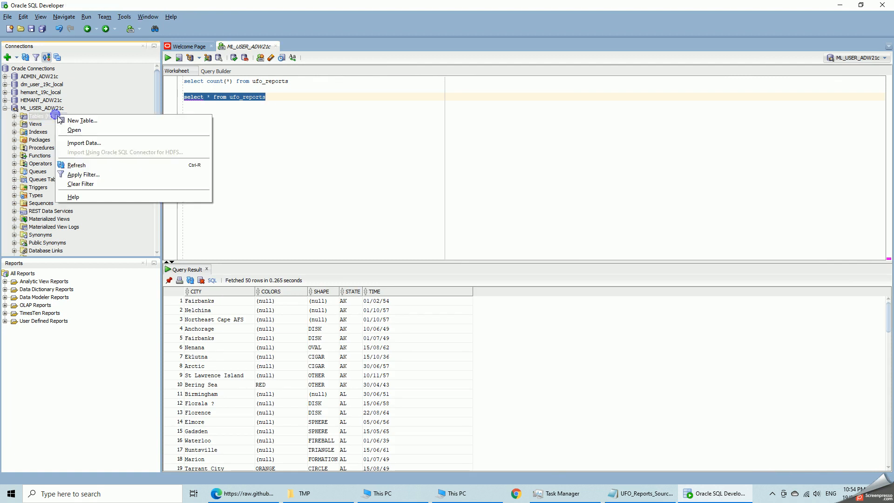
mouse_move(84, 142)
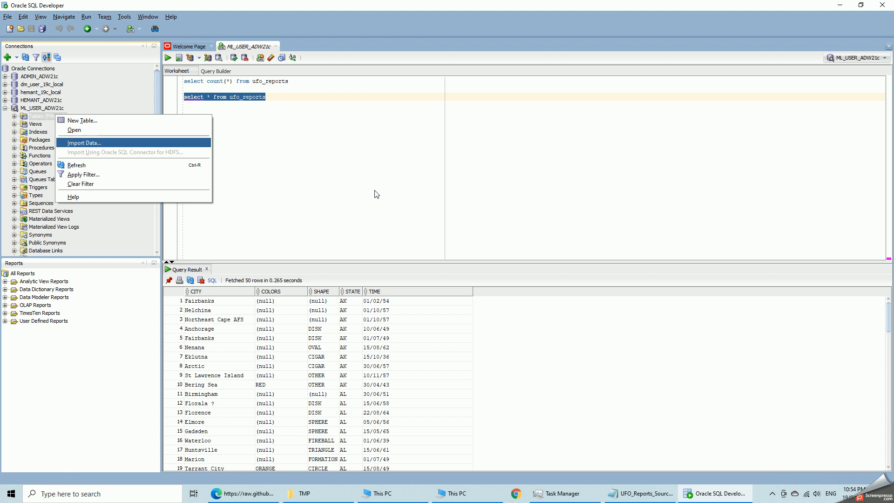
mouse_move(373, 186)
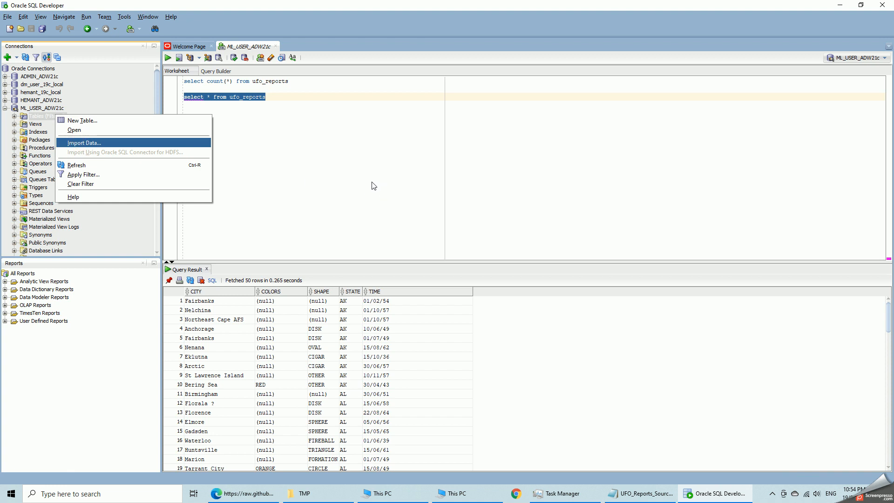
click(84, 143)
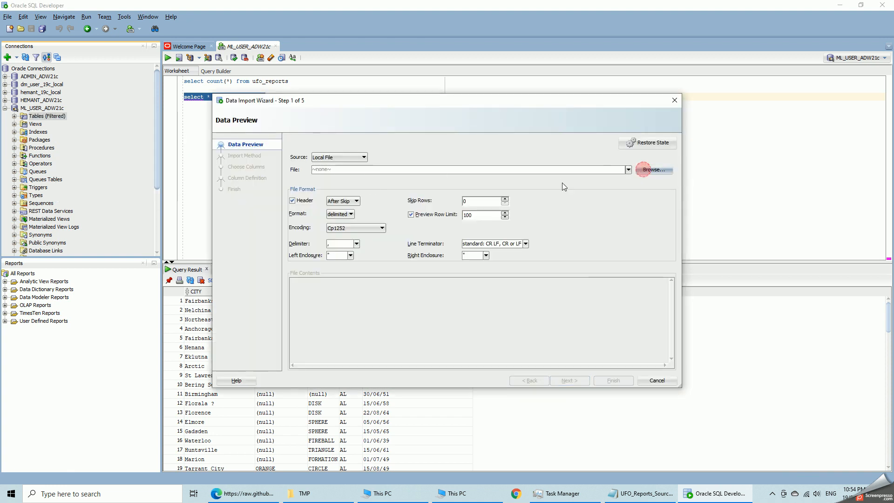
click(654, 169)
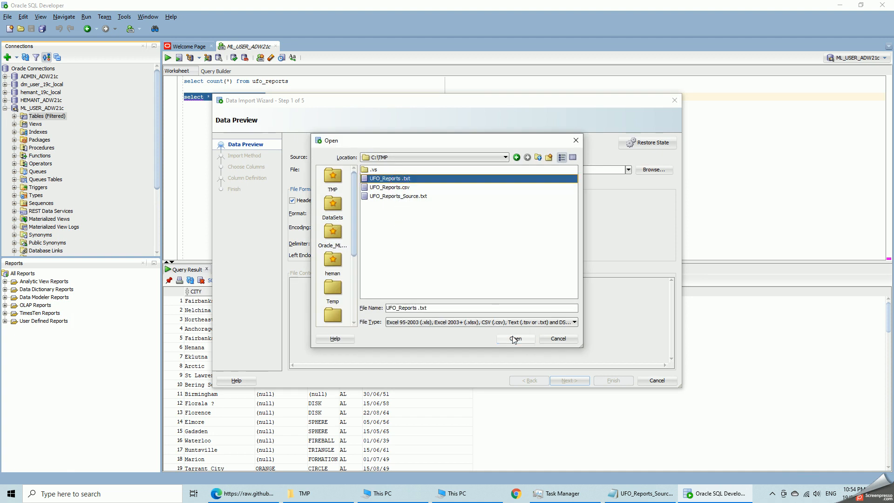
click(513, 339)
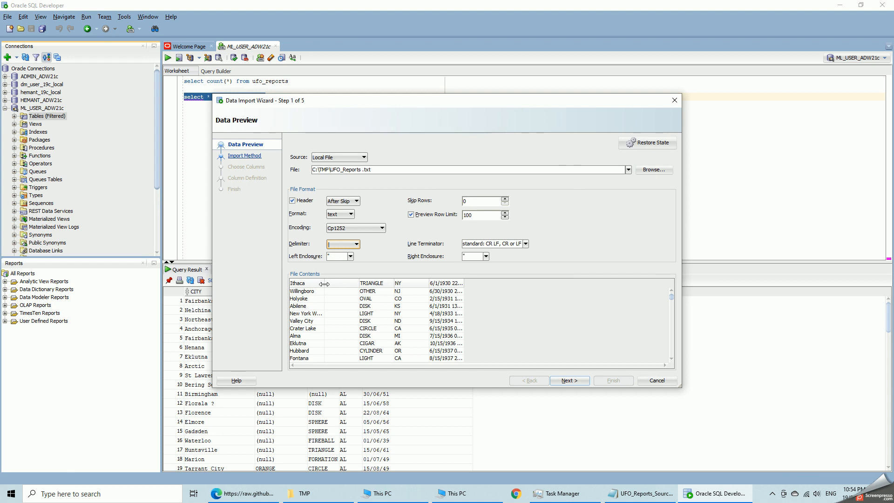
click(293, 200)
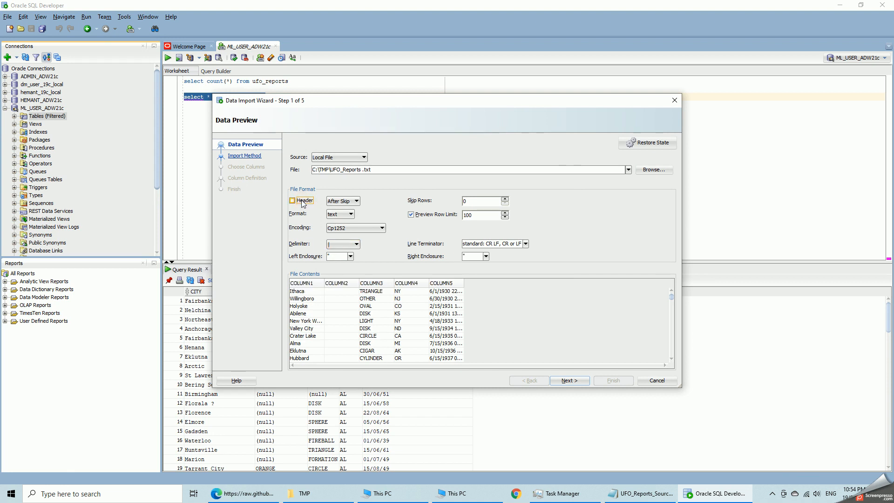
click(293, 200)
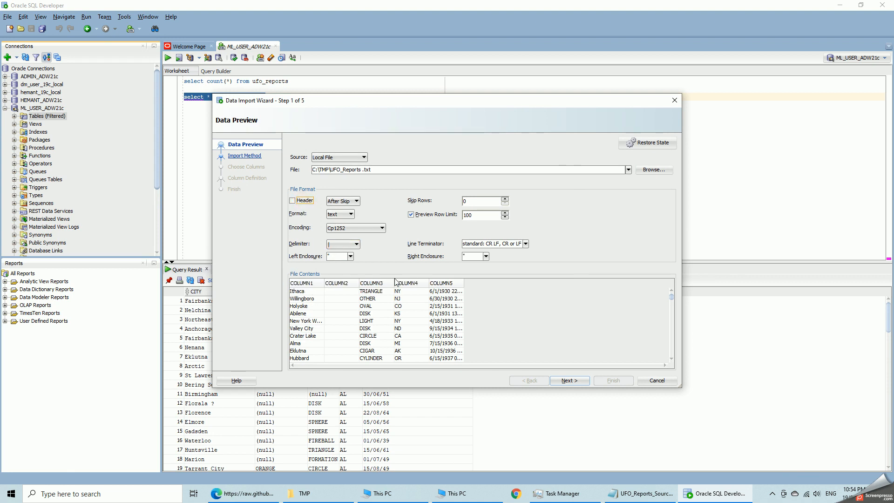
mouse_move(608, 435)
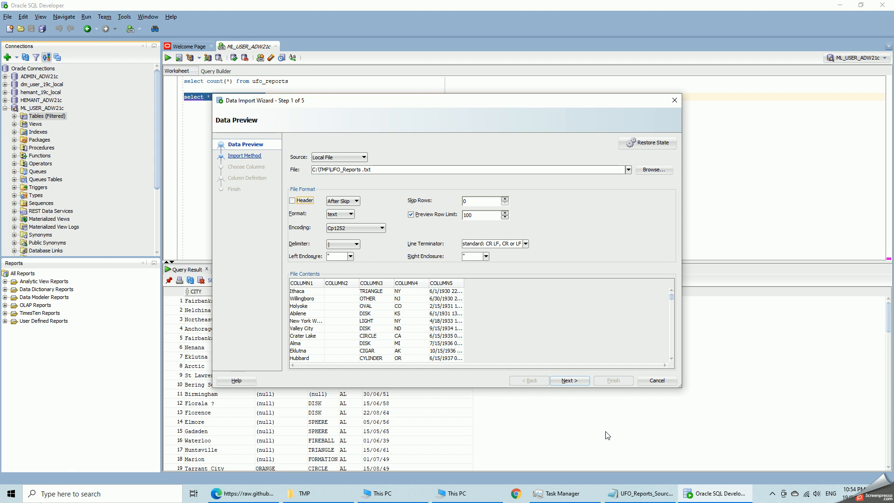
- Set the target table name to UFO_REPORTS_2
click(569, 381)
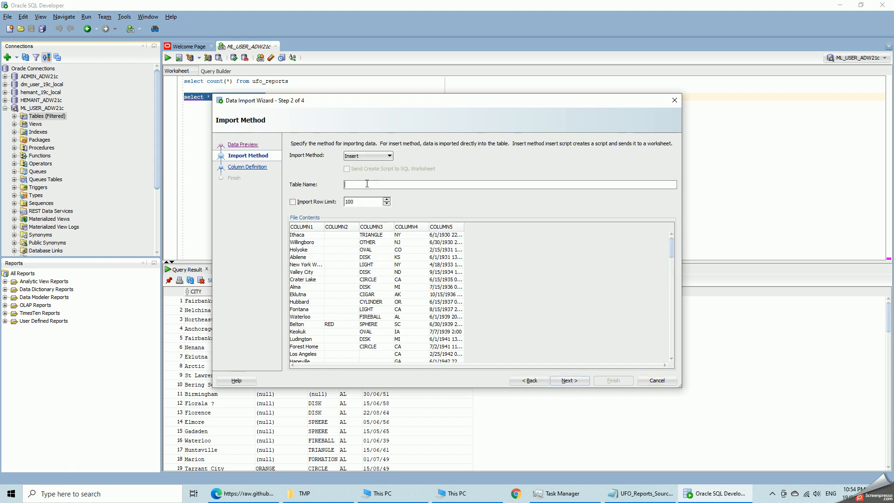
text(UFO_REPORTS_2)
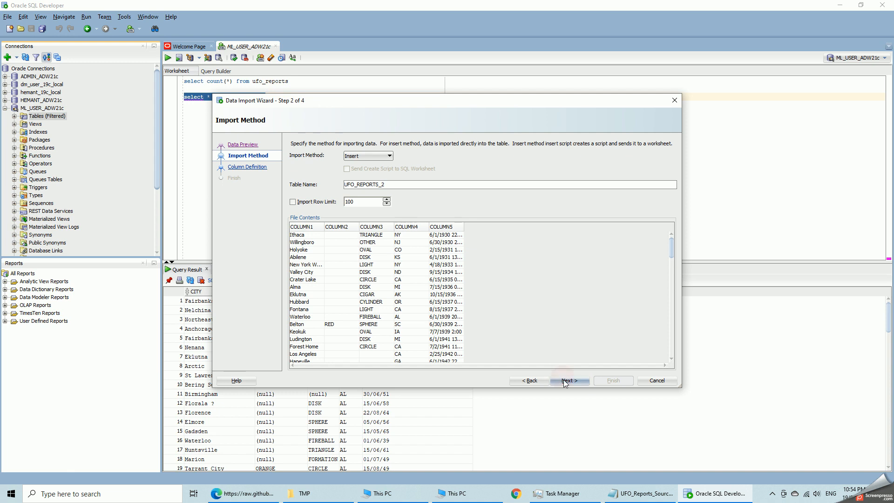
click(569, 381)
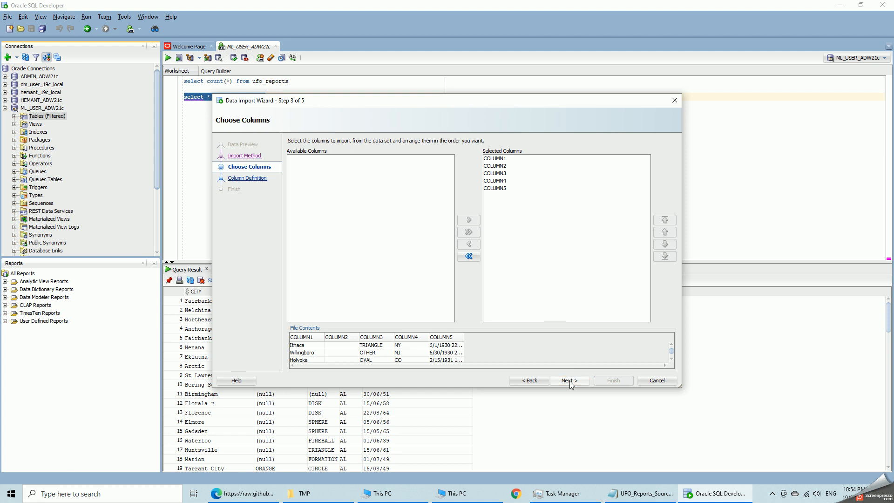
- Review the COLUMN2 and COLUMN1 definitions, switch the source to UFO_Reports.csv, then cancel
click(569, 381)
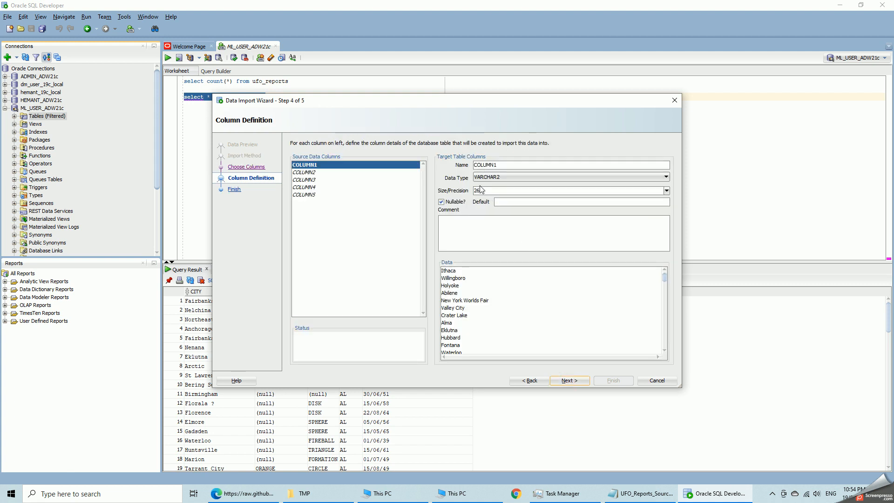
click(304, 172)
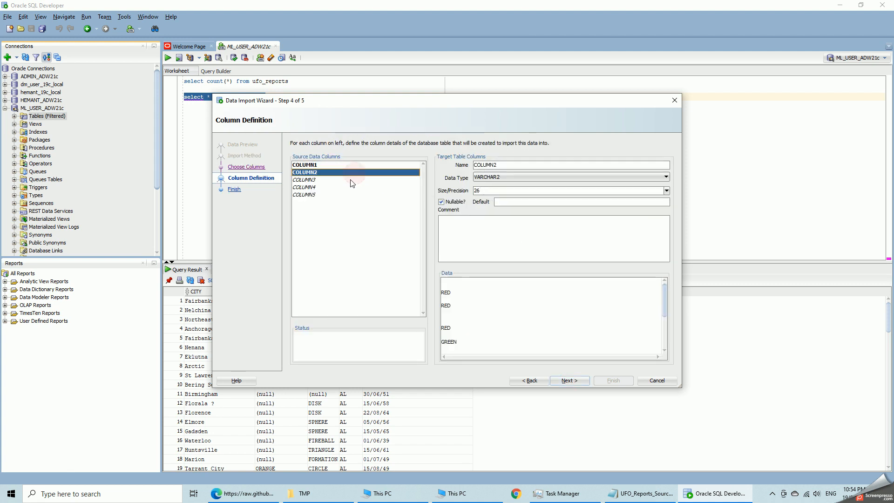
click(305, 195)
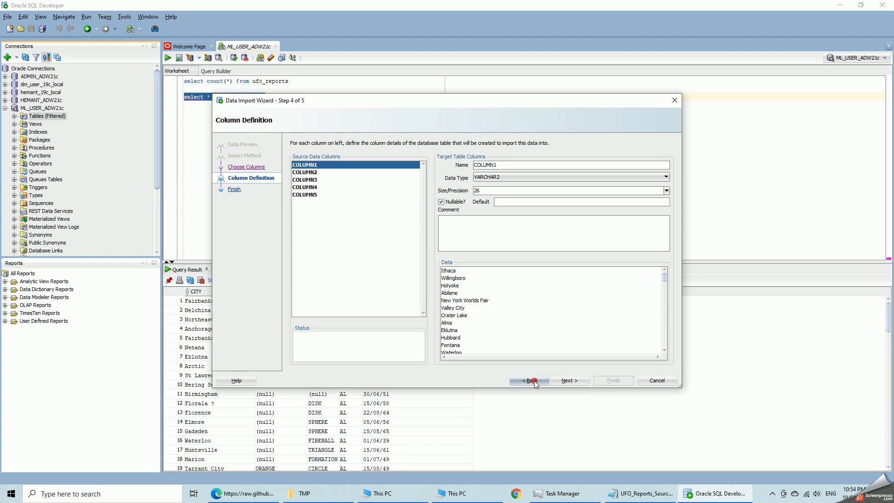
click(528, 381)
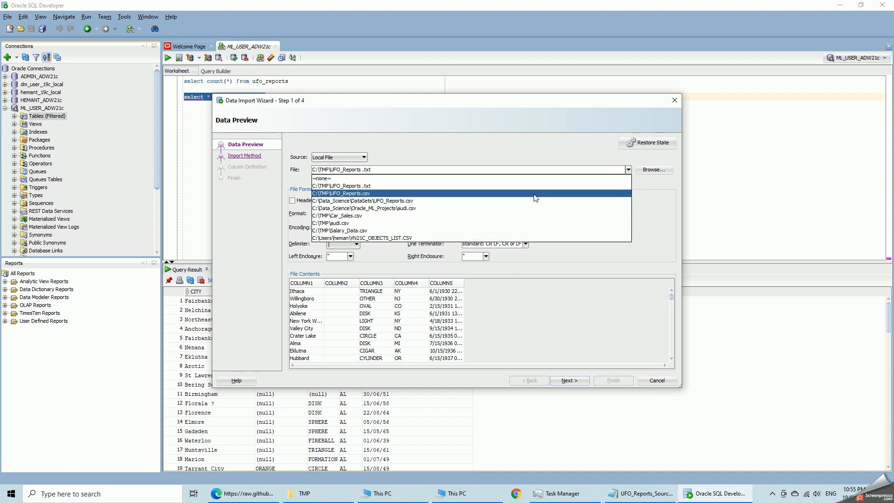
click(341, 192)
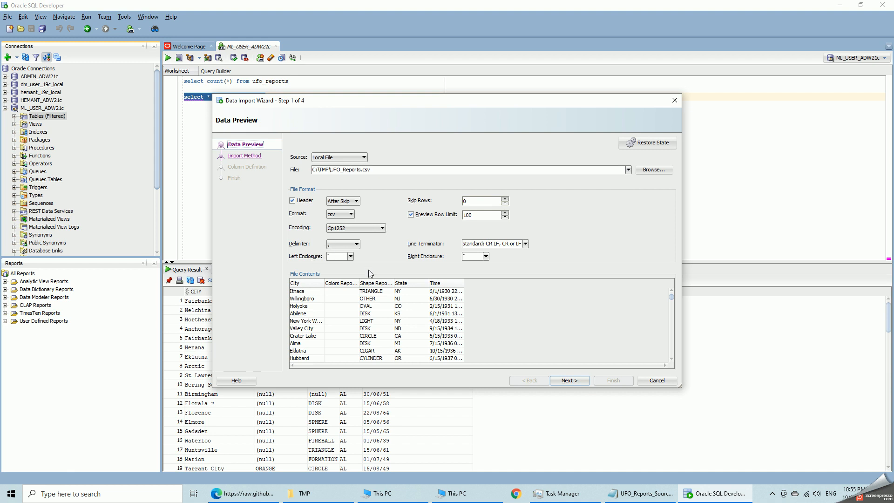
click(656, 381)
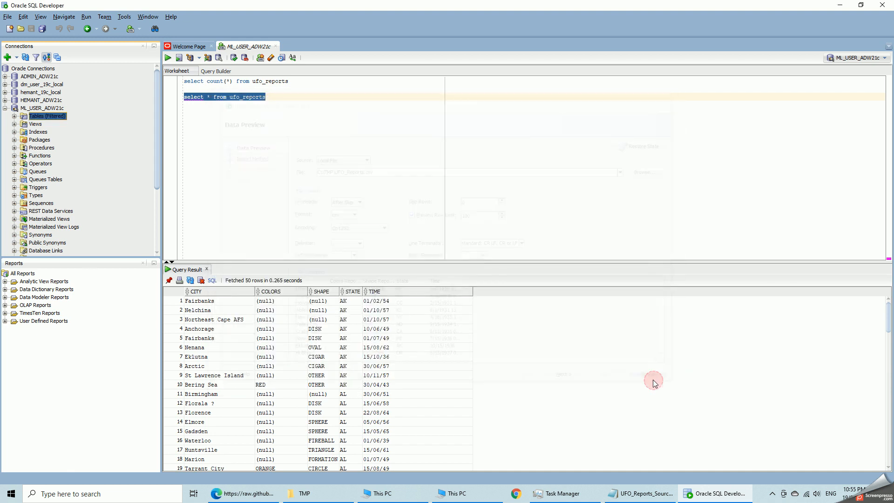